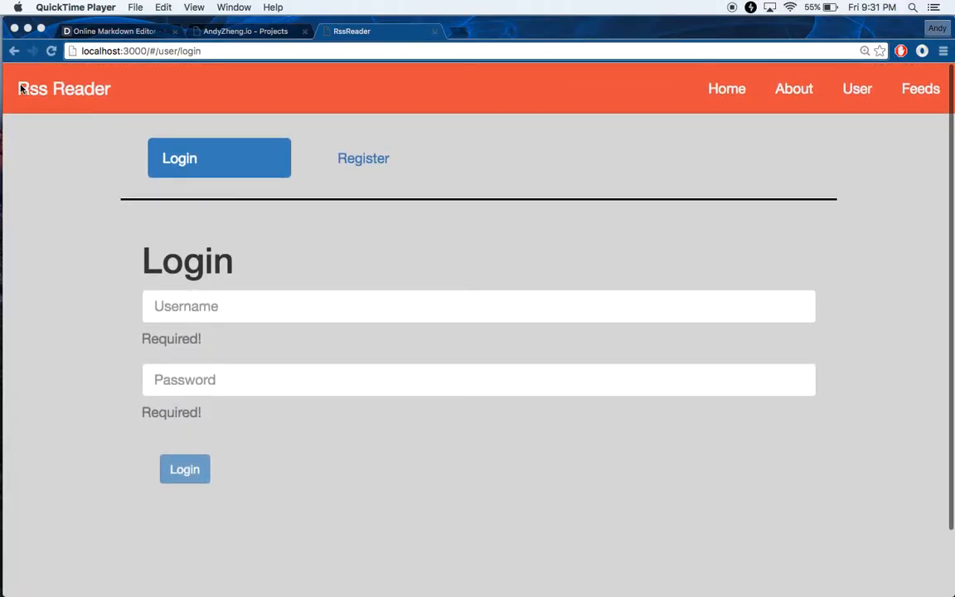
{"action": "mouse_move", "coordinate": [658, 187]}
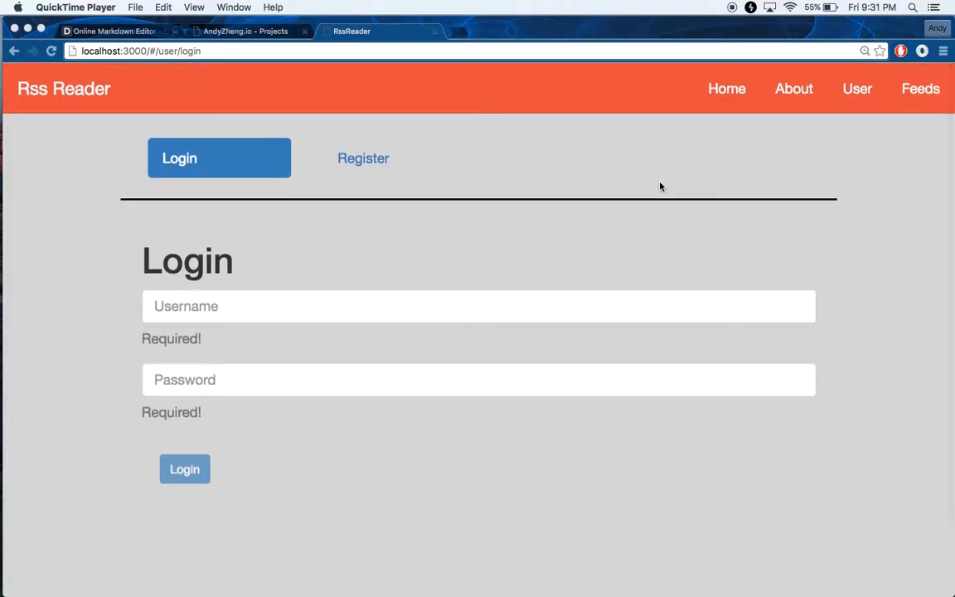
{"action": "mouse_move", "coordinate": [786, 128]}
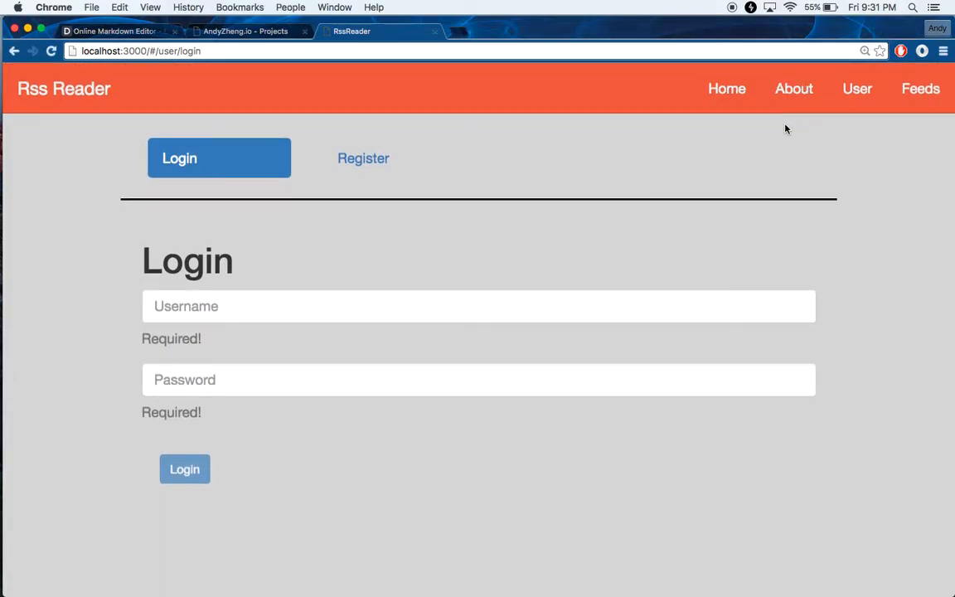
{"action": "mouse_move", "coordinate": [438, 287]}
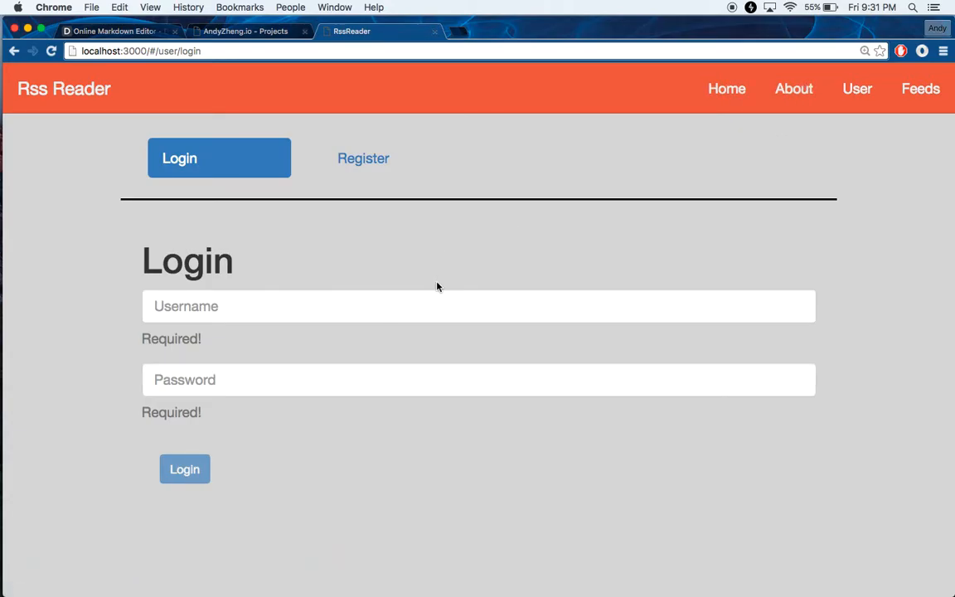
- Log in as user 'andy' and view the User profile with its info and 3 RSS feeds
{"action": "scroll", "scroll_direction": "down", "scroll_amount": 3}
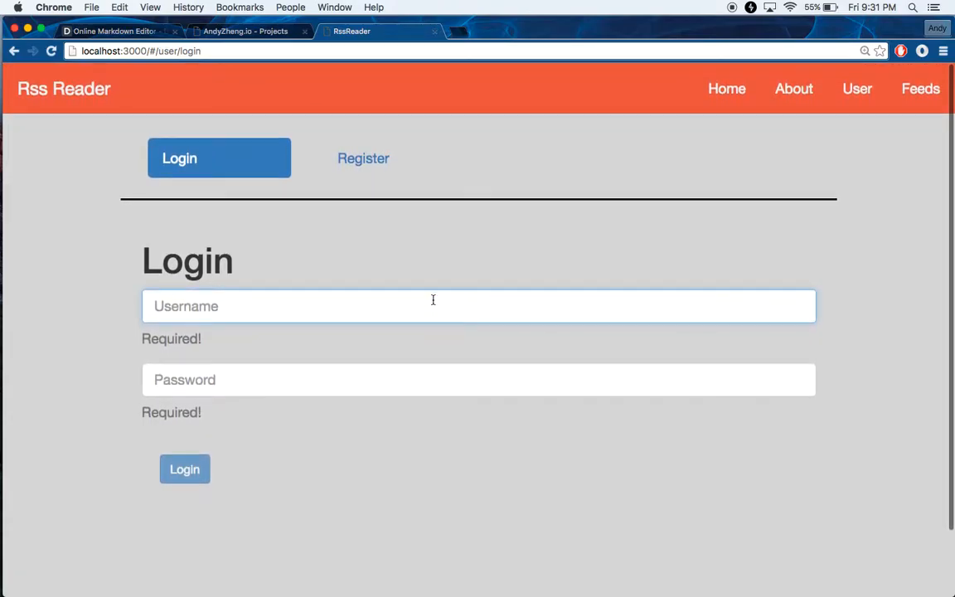
{"action": "mouse_move", "coordinate": [438, 420]}
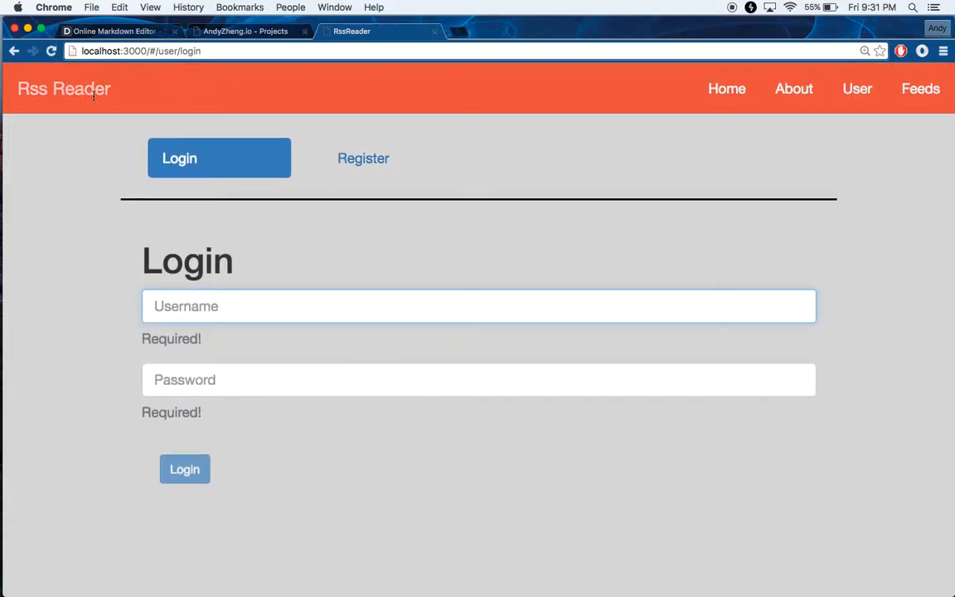
{"action": "mouse_move", "coordinate": [694, 247]}
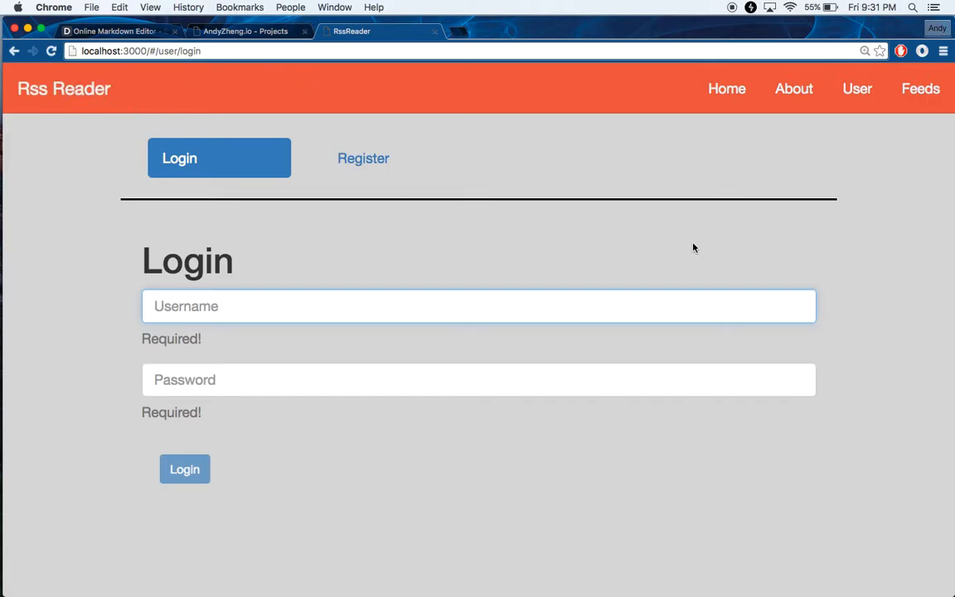
{"action": "mouse_move", "coordinate": [857, 88]}
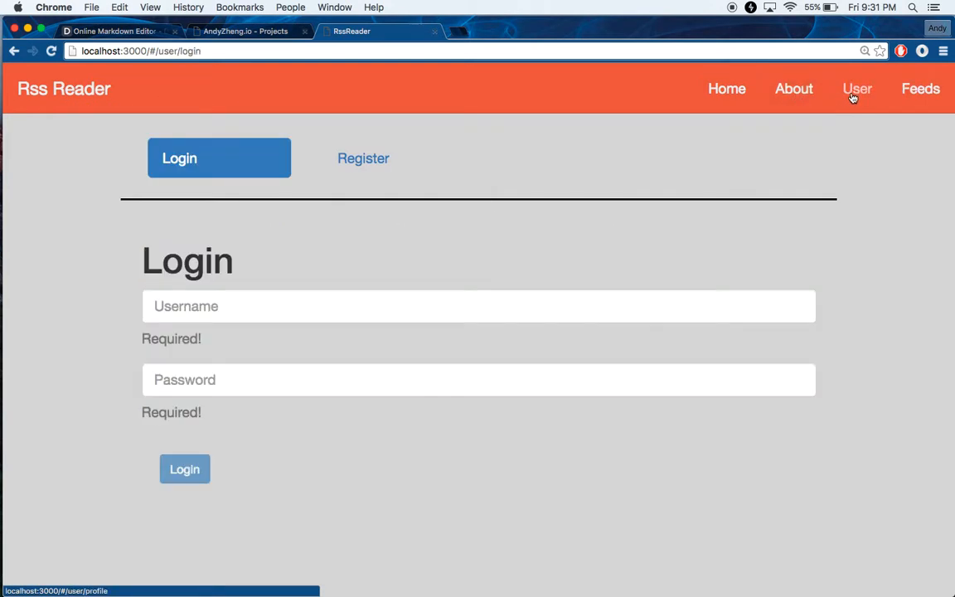
{"action": "left_click", "coordinate": [479, 305]}
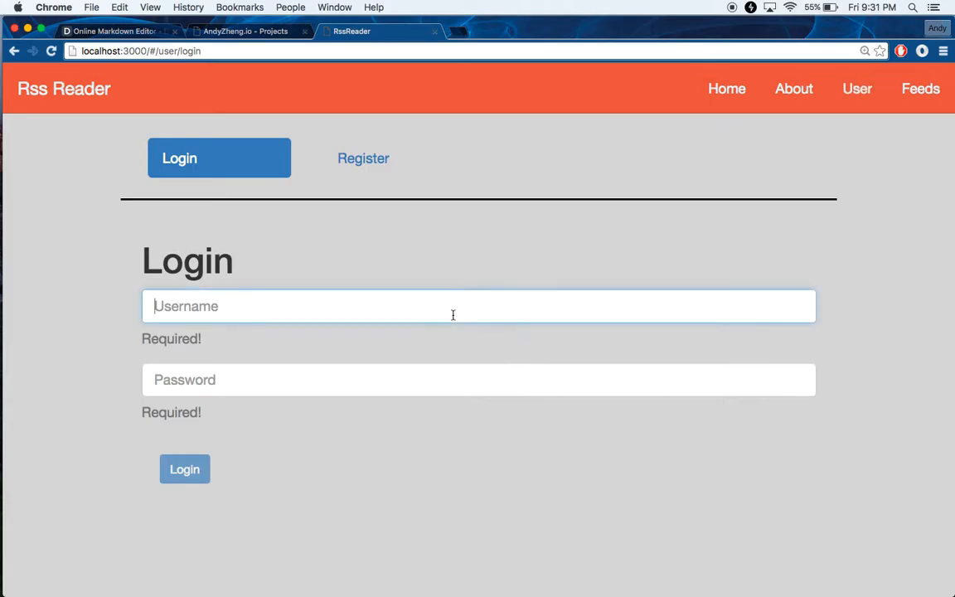
{"action": "mouse_move", "coordinate": [422, 195]}
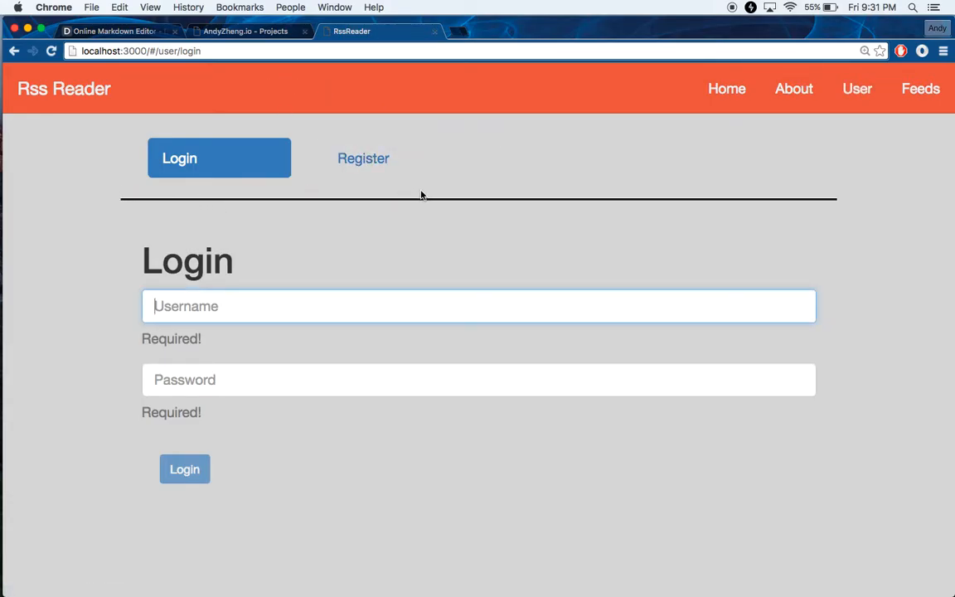
{"action": "type", "text": "andy"}
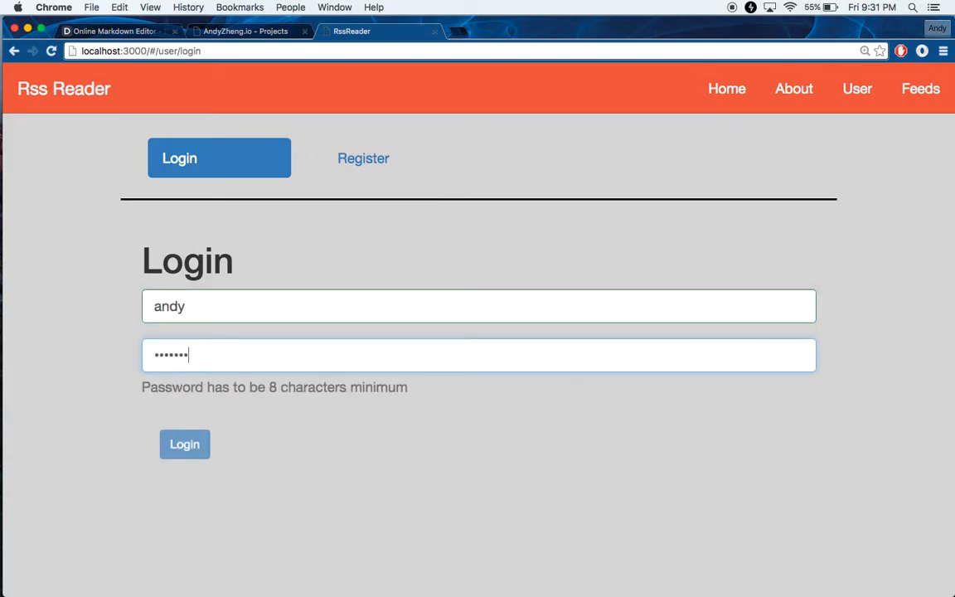
{"action": "left_click", "coordinate": [184, 443]}
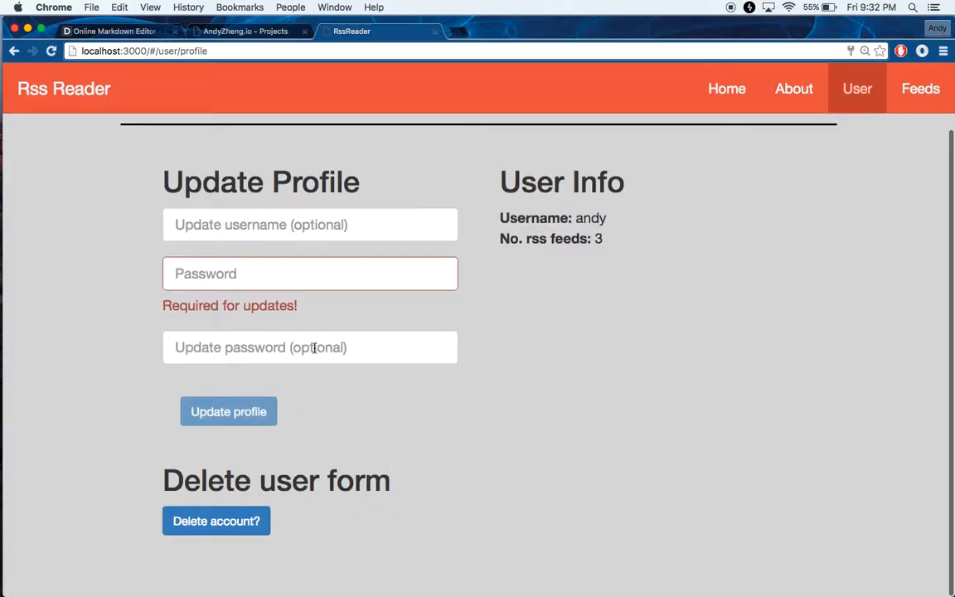
{"action": "left_click", "coordinate": [310, 274]}
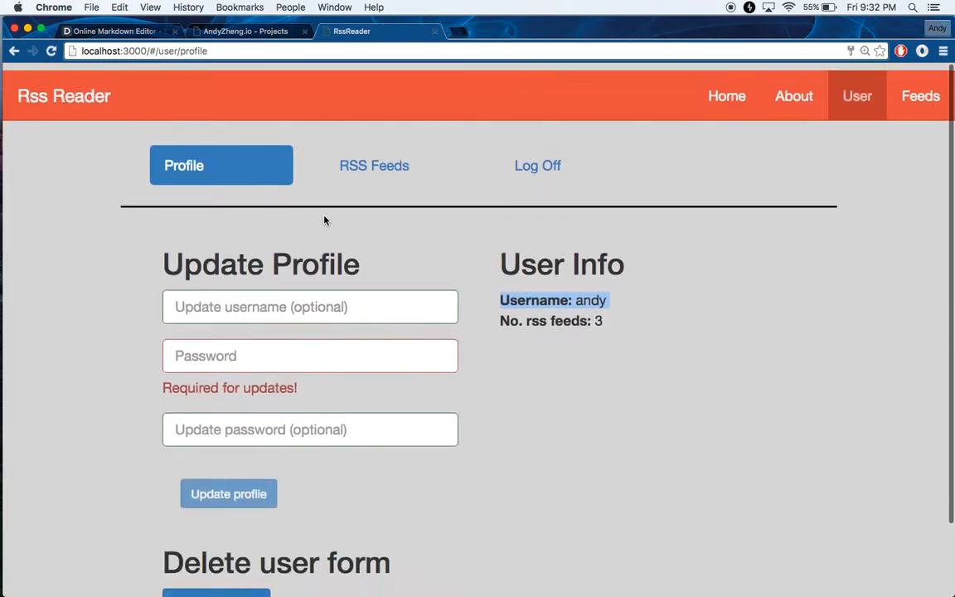
- Show the Feeds page listing Hacker News, r/All - Reddit and The New York Times
{"action": "left_click", "coordinate": [920, 95]}
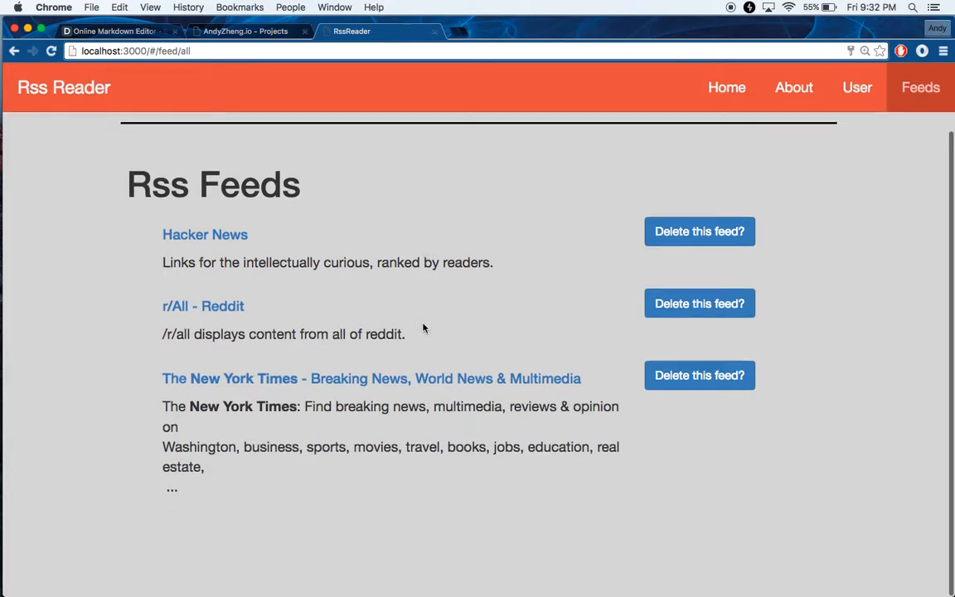
{"action": "scroll", "scroll_direction": "up", "scroll_amount": 3}
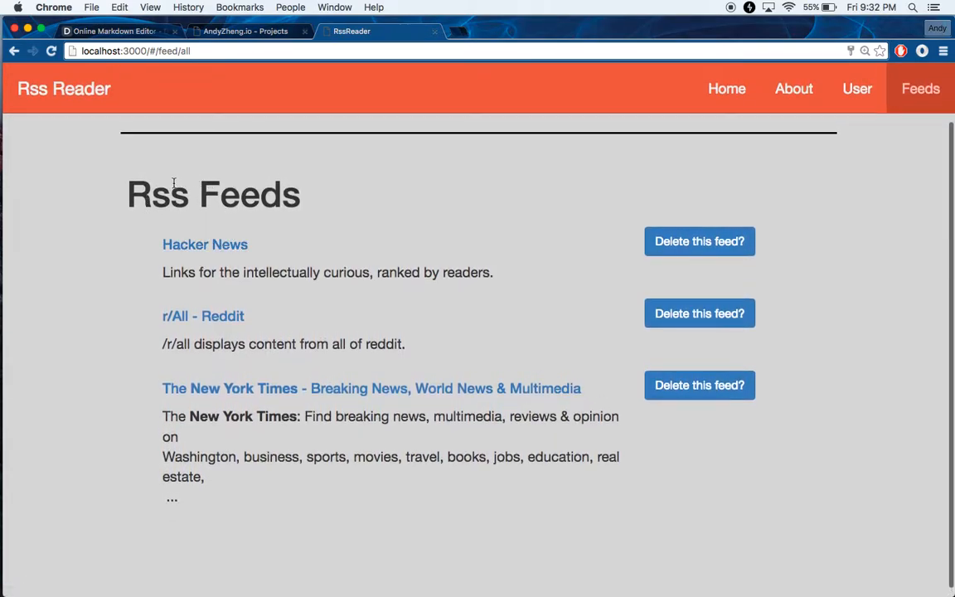
{"action": "scroll", "scroll_direction": "up", "scroll_amount": 3}
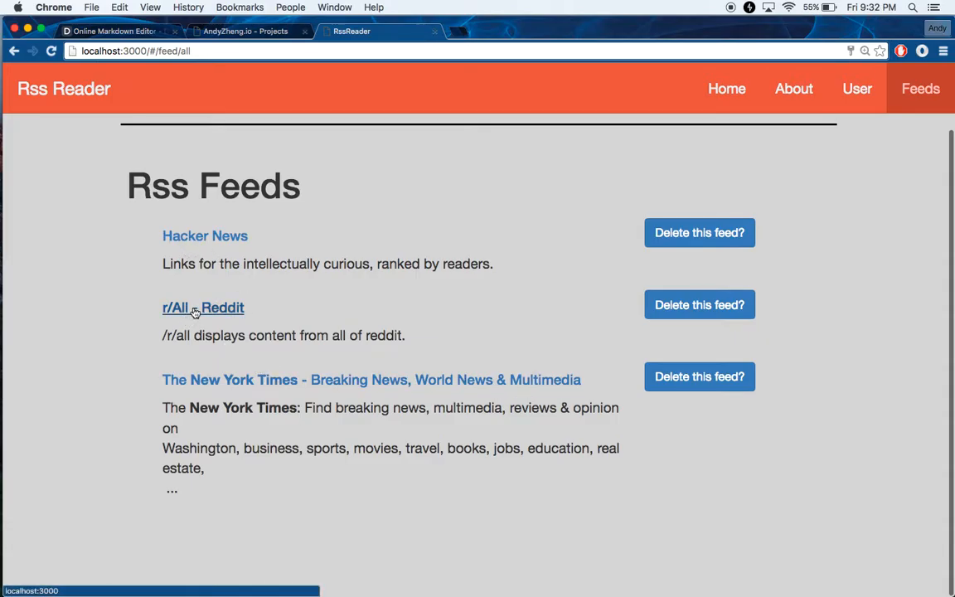
{"action": "mouse_move", "coordinate": [351, 237]}
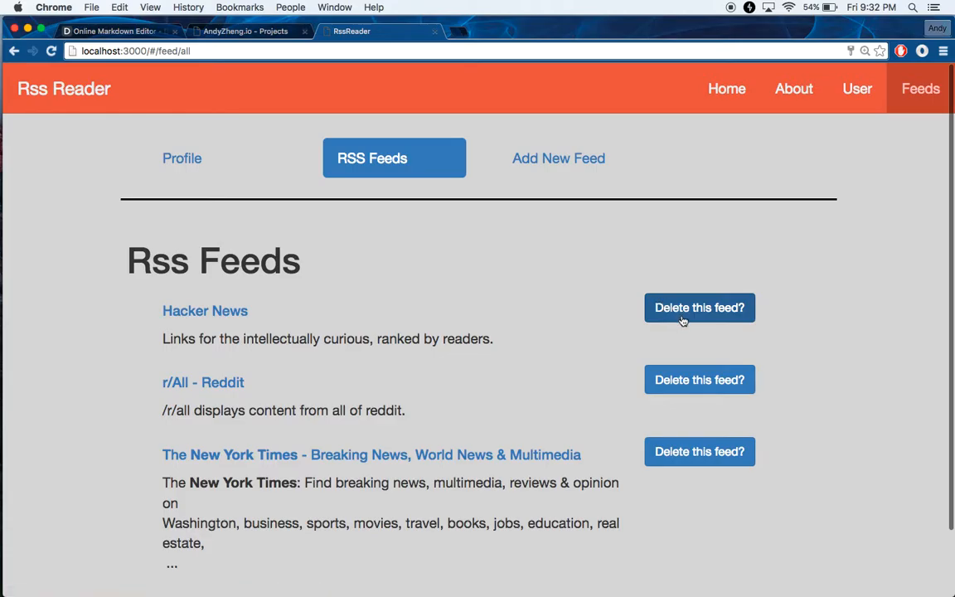
- Start a new feed and give it the title 'ny times'
{"action": "left_click", "coordinate": [568, 158]}
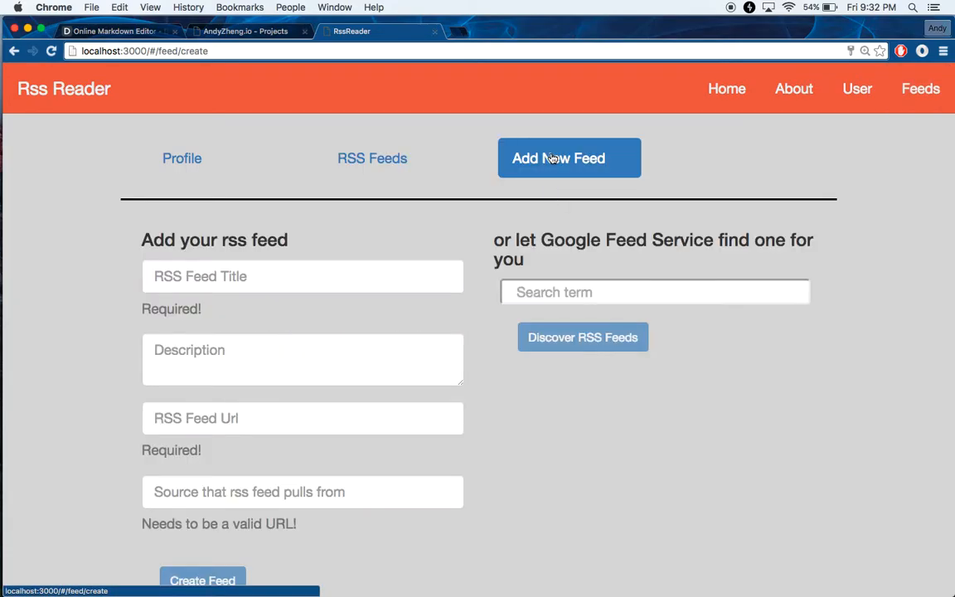
{"action": "scroll", "scroll_direction": "down", "scroll_amount": 3}
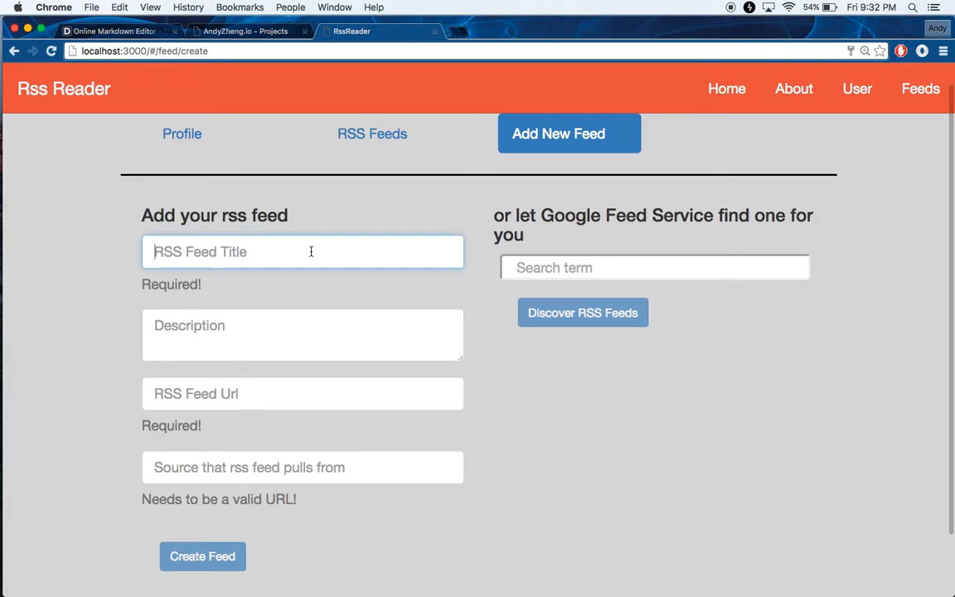
{"action": "scroll", "scroll_direction": "down", "scroll_amount": 3}
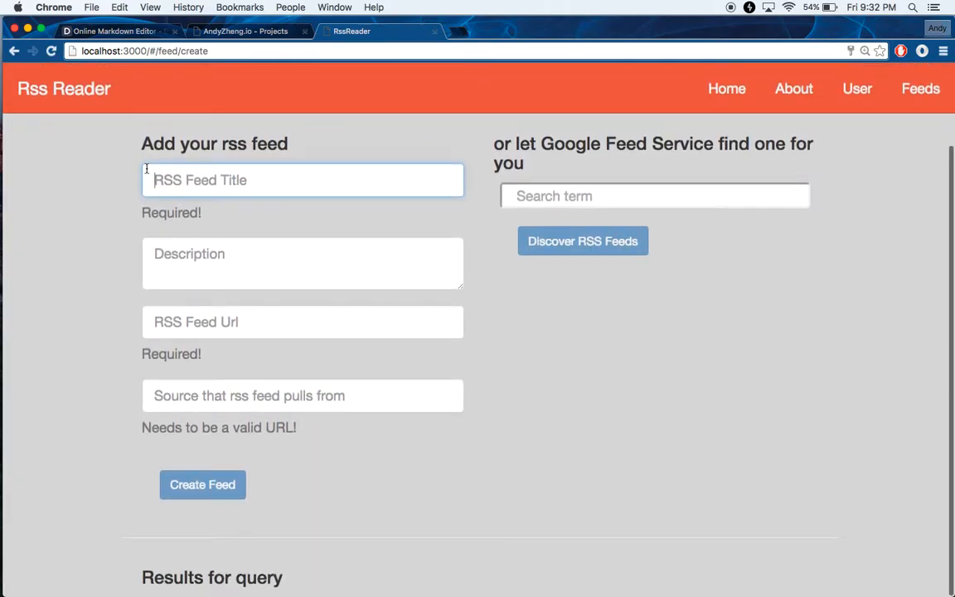
{"action": "left_click", "coordinate": [203, 484]}
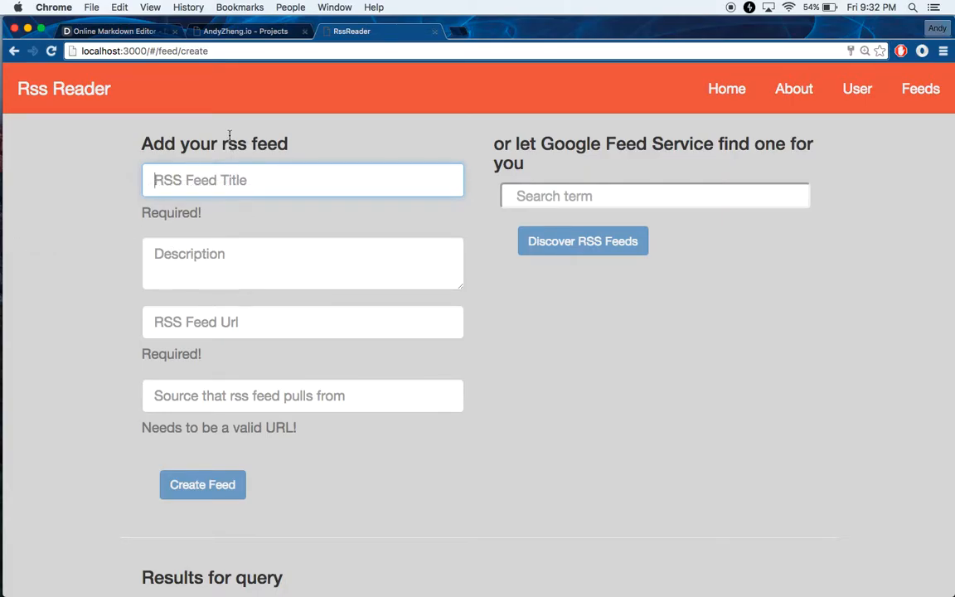
{"action": "mouse_move", "coordinate": [299, 215]}
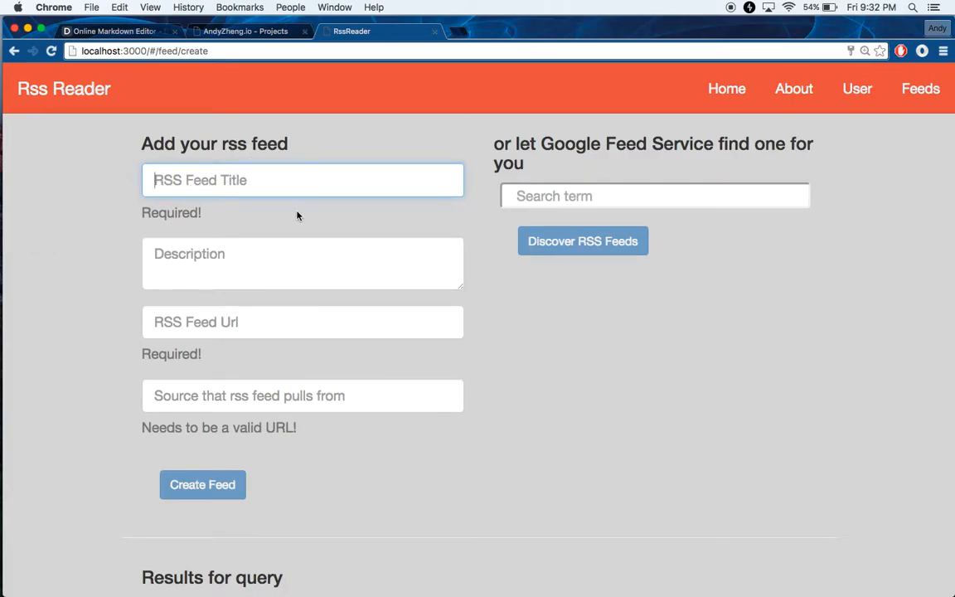
{"action": "type", "text": "ny times"}
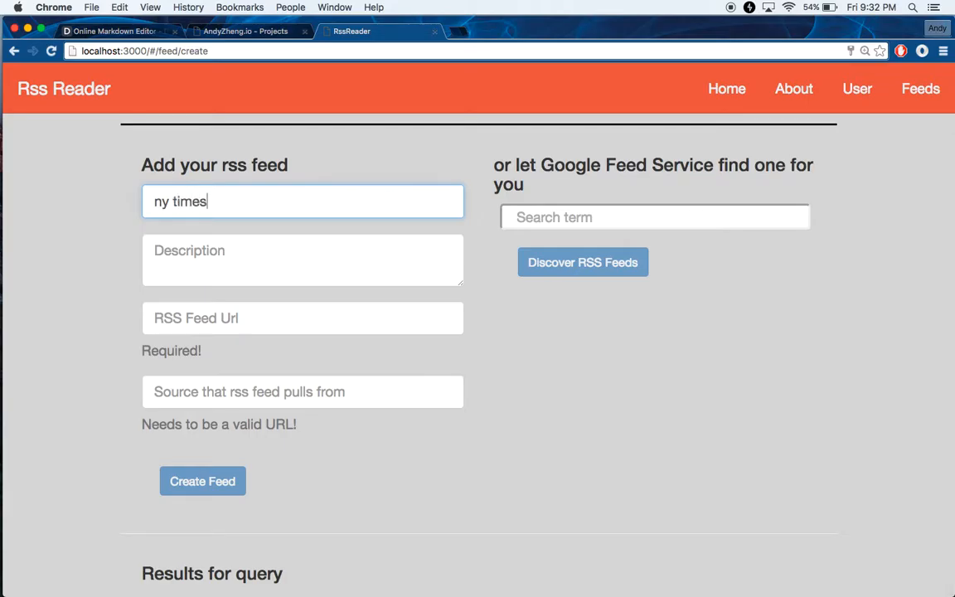
{"action": "left_click", "coordinate": [302, 259]}
{"action": "type", "text": "description"}
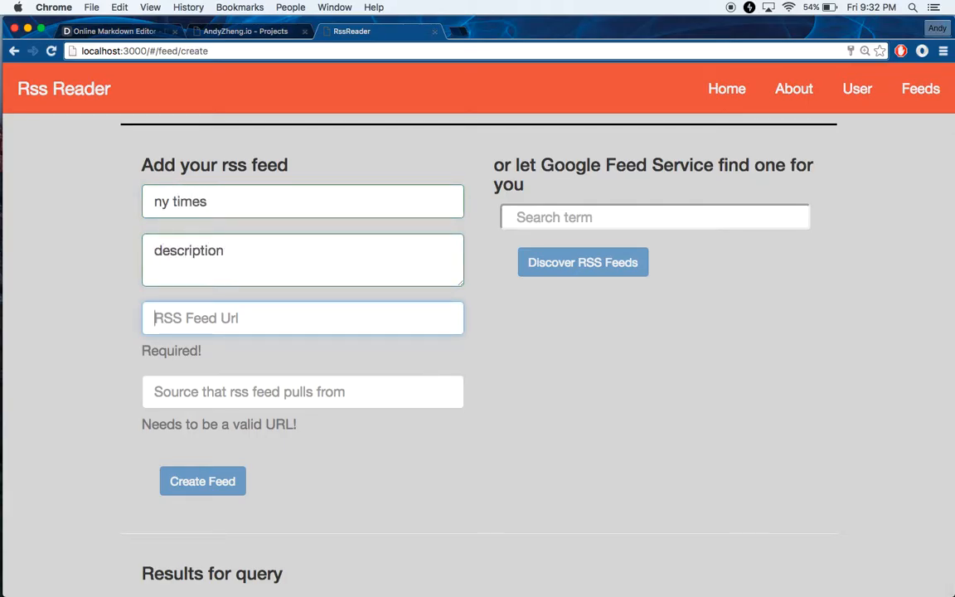
{"action": "type", "text": "http"}
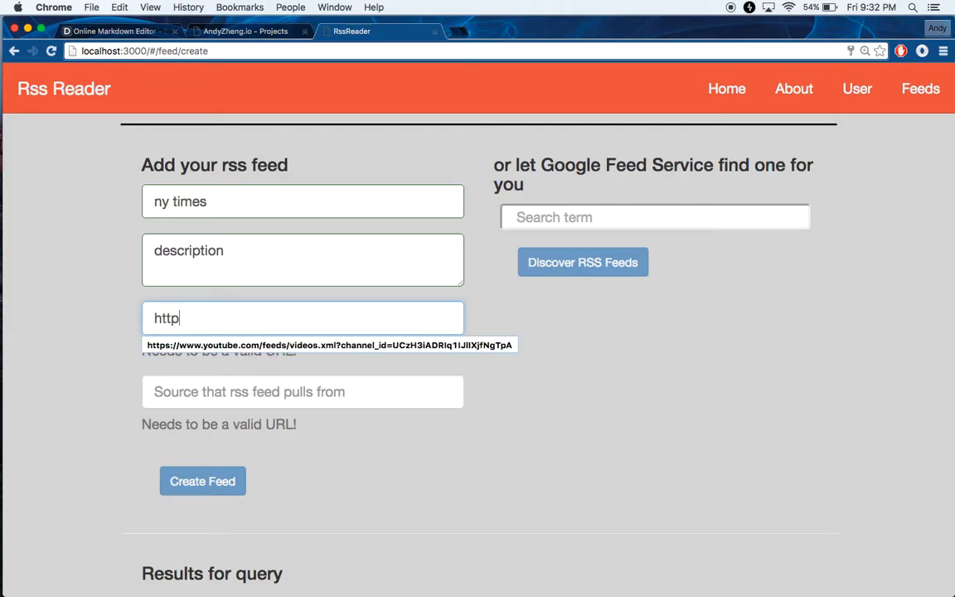
{"action": "type", "text": "://"}
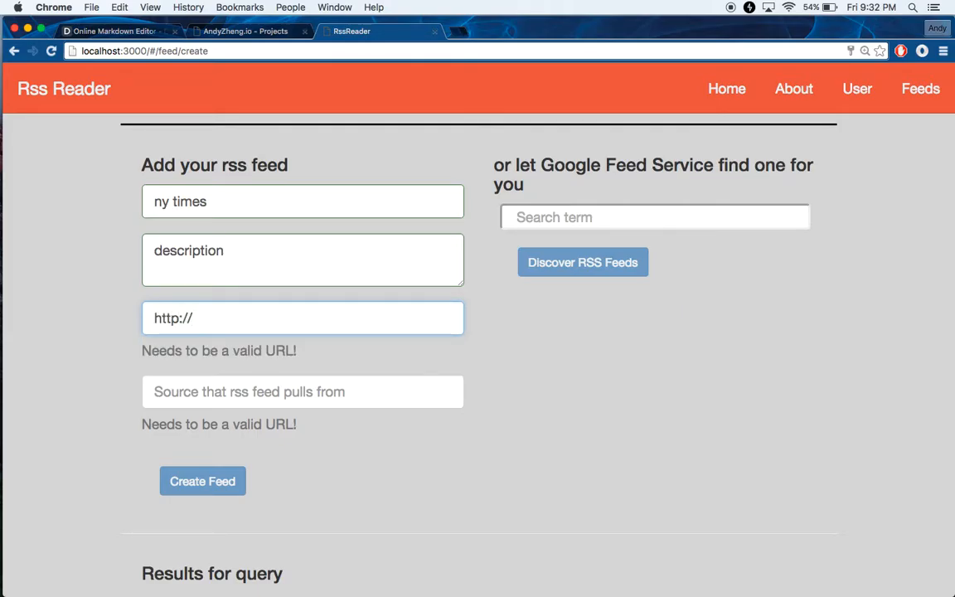
{"action": "type", "text": "nytimes.com/"}
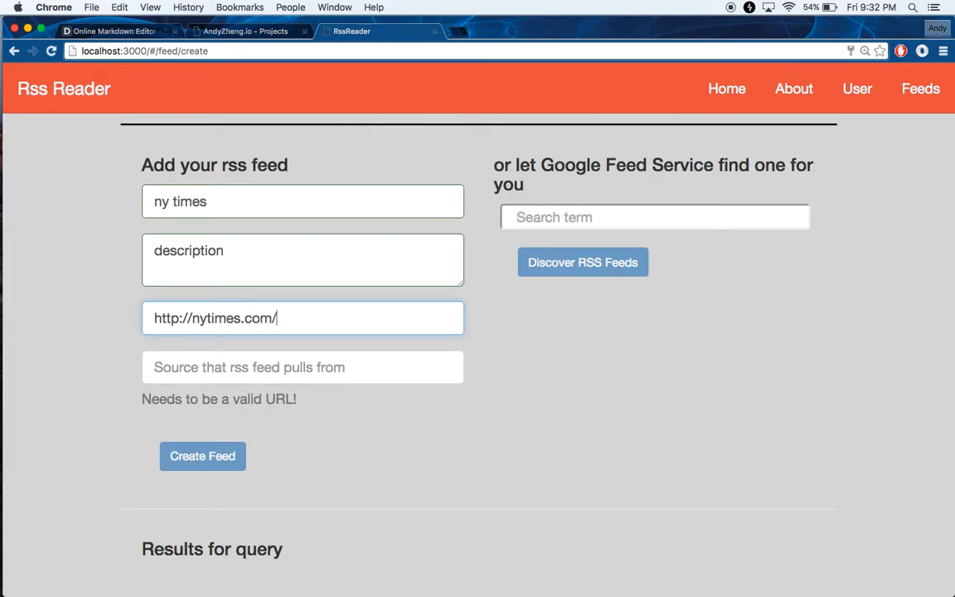
{"action": "type", "text": "rss"}
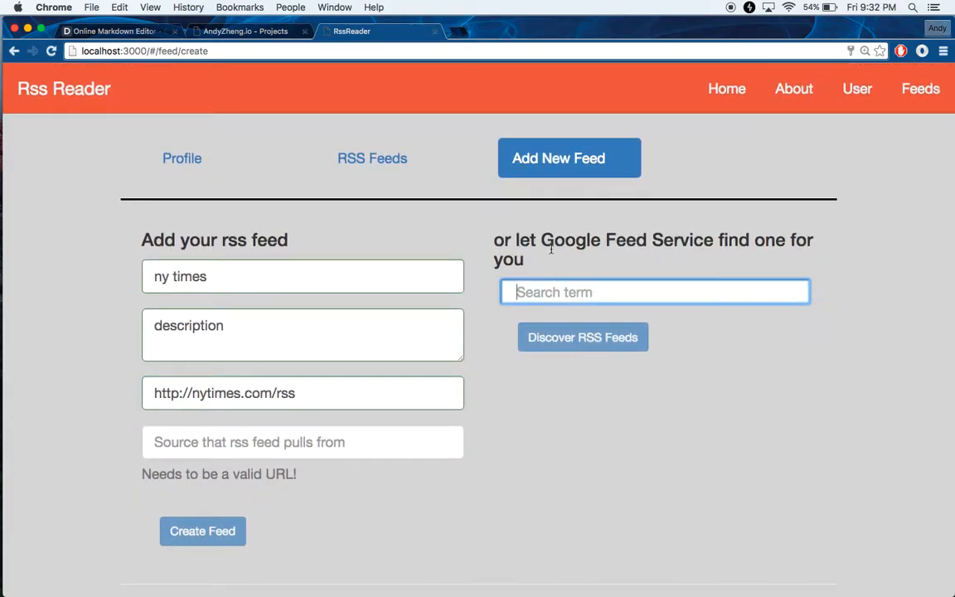
- Search the Google Feed Service for 'tech', then change the term to 'food'
{"action": "scroll", "scroll_direction": "down", "scroll_amount": 3}
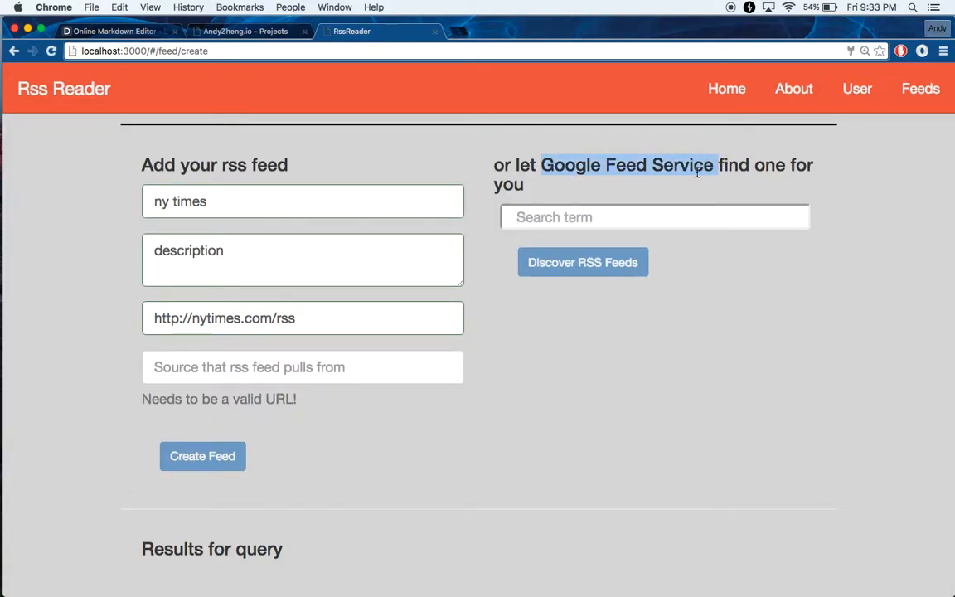
{"action": "left_click", "coordinate": [654, 216]}
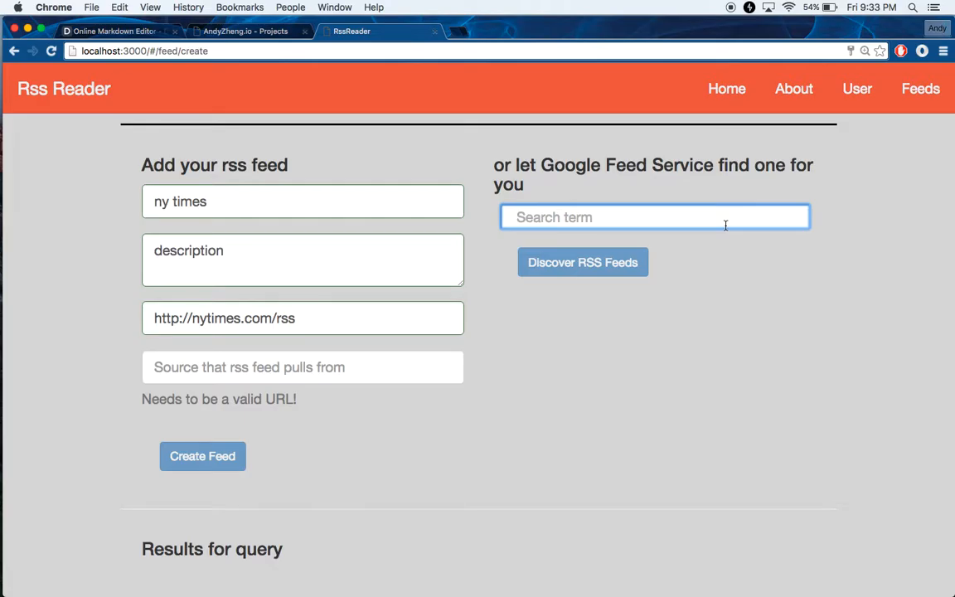
{"action": "left_click", "coordinate": [655, 217]}
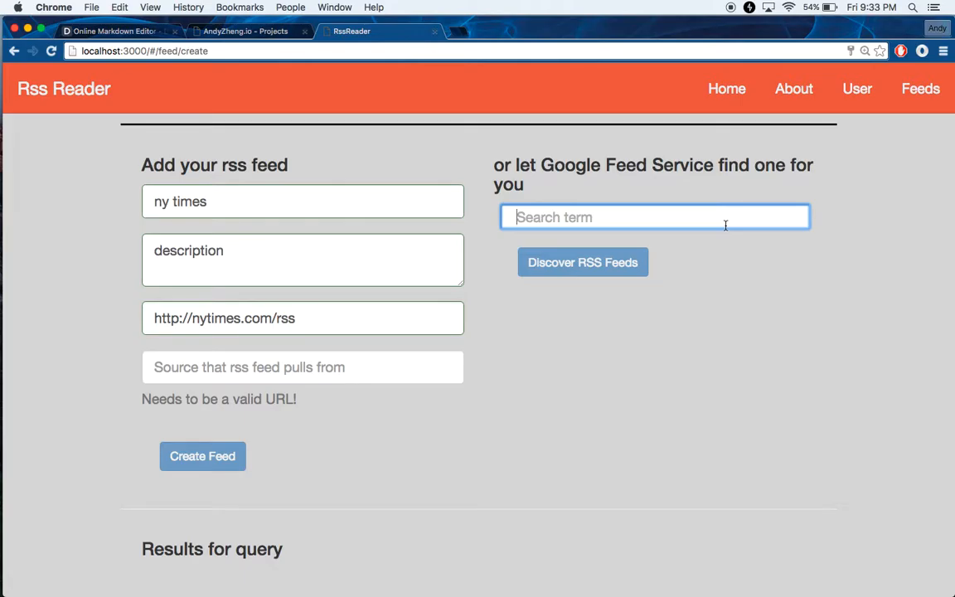
{"action": "type", "text": "tech"}
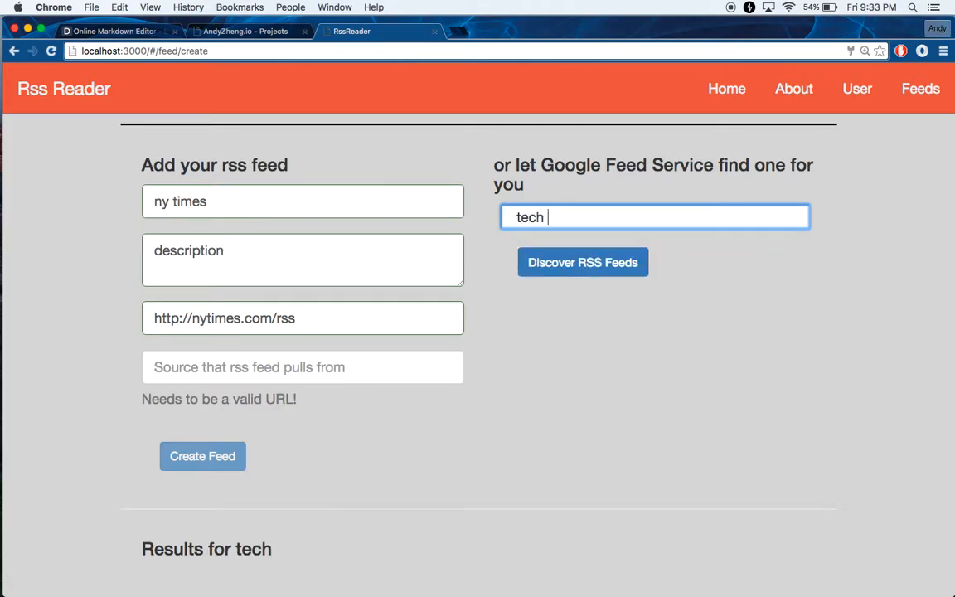
{"action": "type", "text": "foo"}
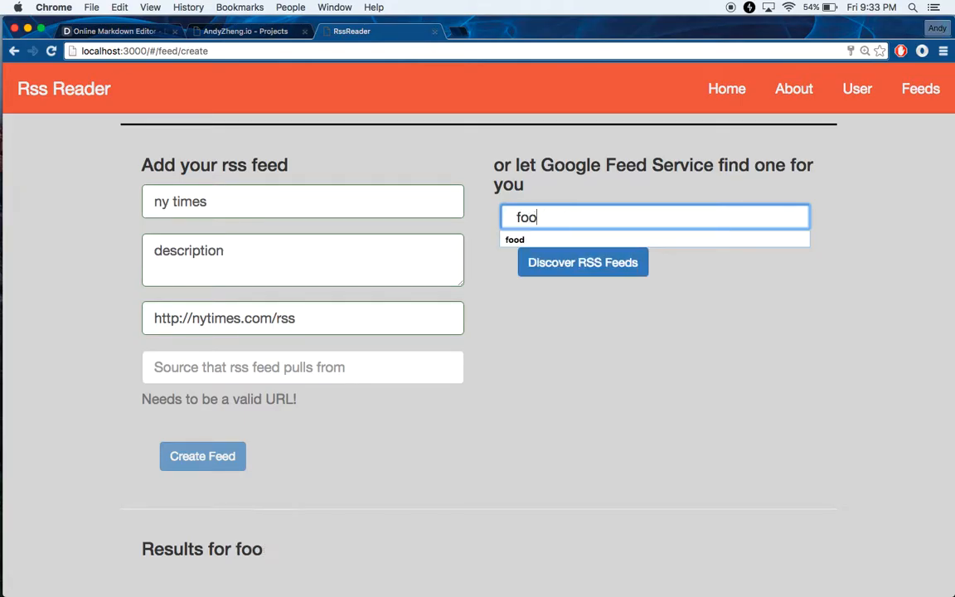
{"action": "type", "text": "d"}
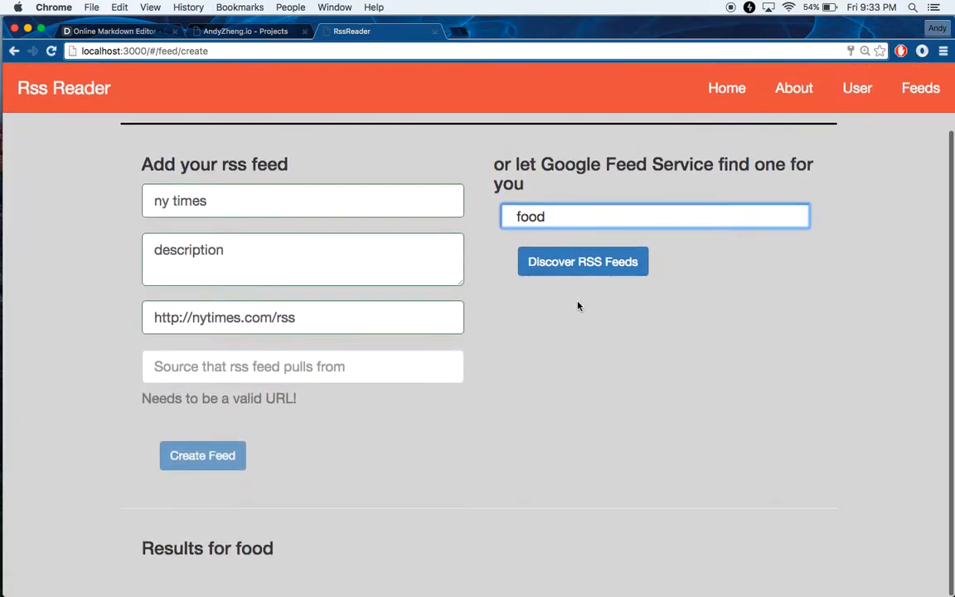
- Add the Food Chemistry - ScienceDirect feed from the results and open it to read its posts
{"action": "scroll", "scroll_direction": "down", "scroll_amount": 3}
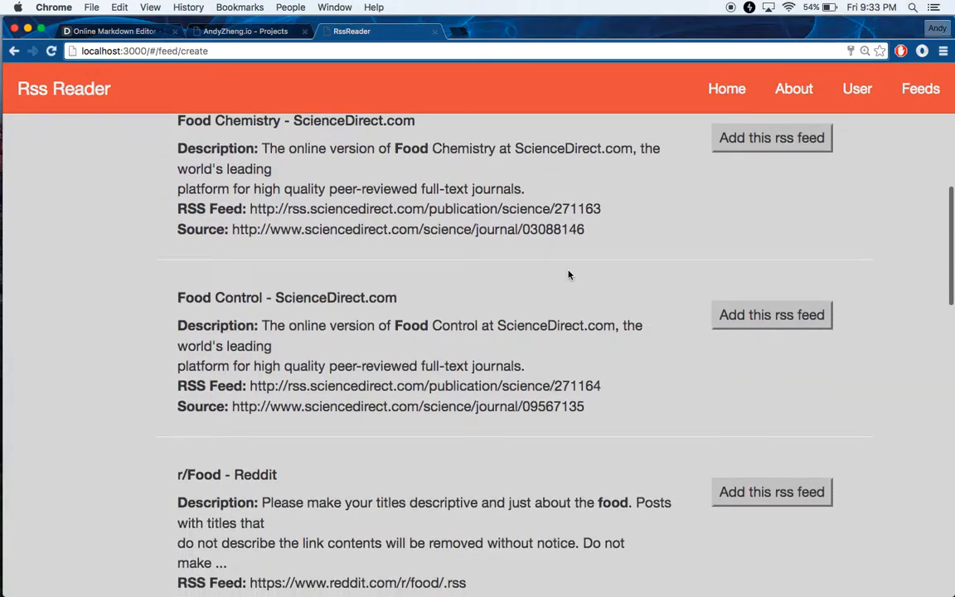
{"action": "scroll", "scroll_direction": "up", "scroll_amount": 3}
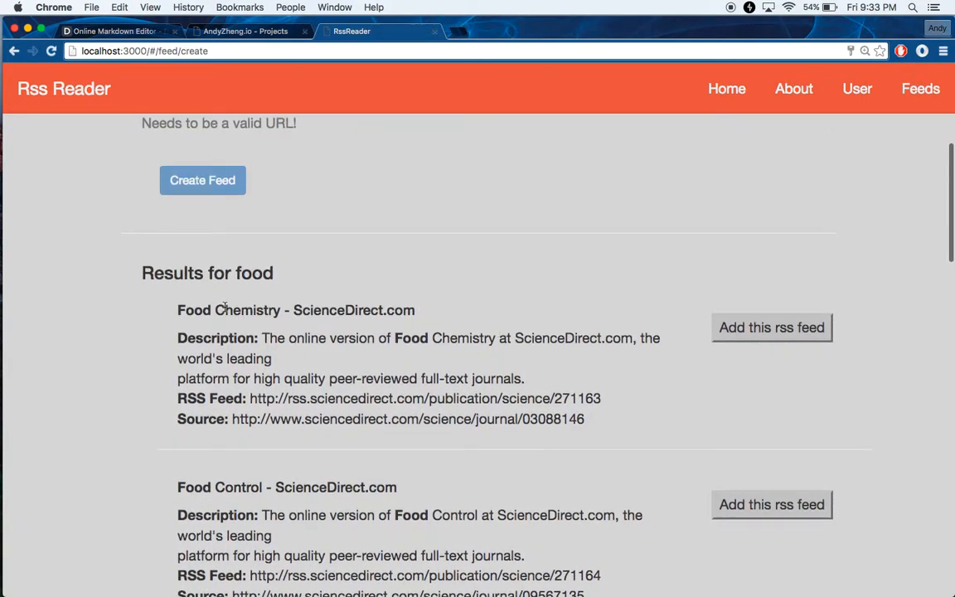
{"action": "scroll", "scroll_direction": "down", "scroll_amount": 3}
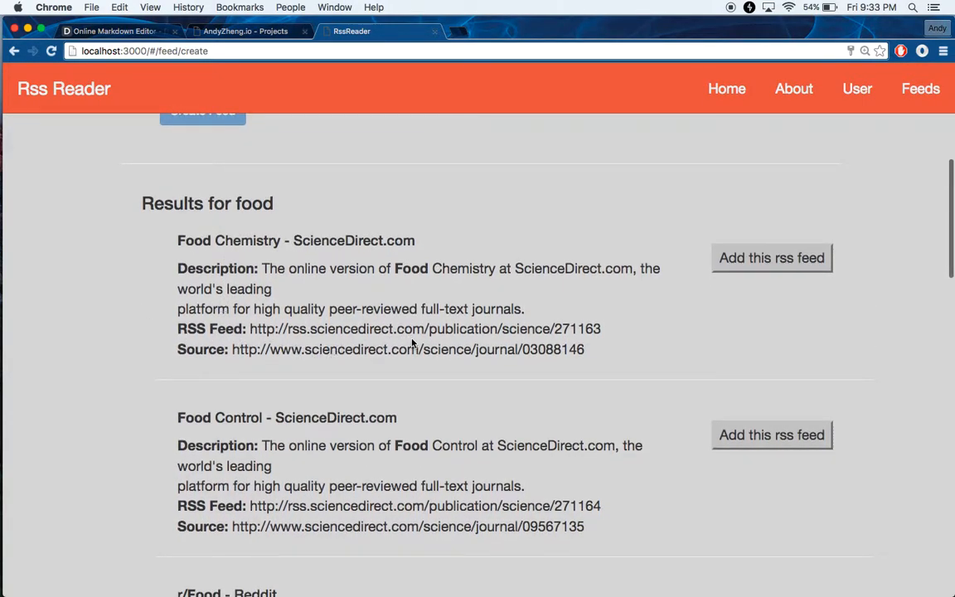
{"action": "scroll", "scroll_direction": "down", "scroll_amount": 3}
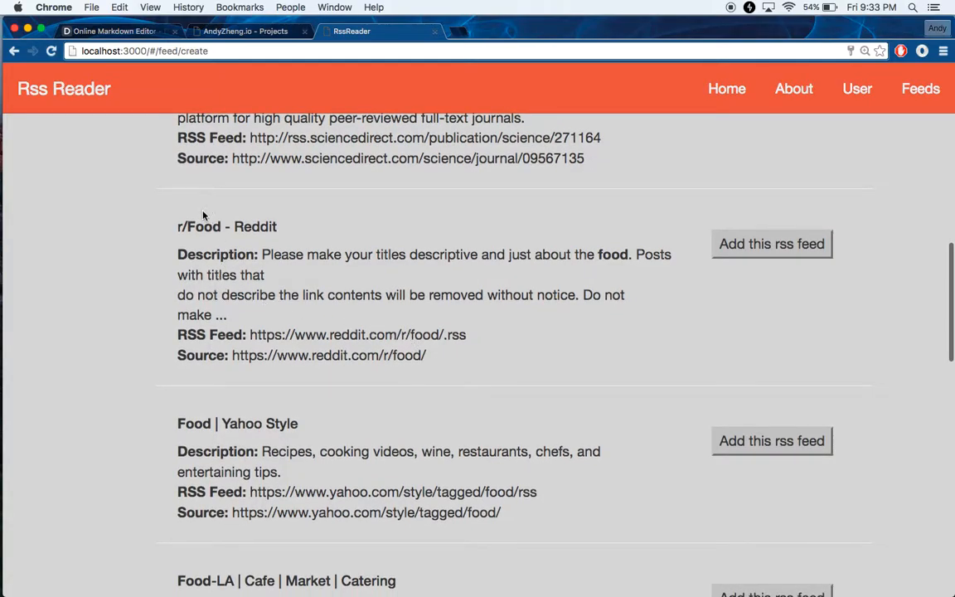
{"action": "mouse_move", "coordinate": [502, 365]}
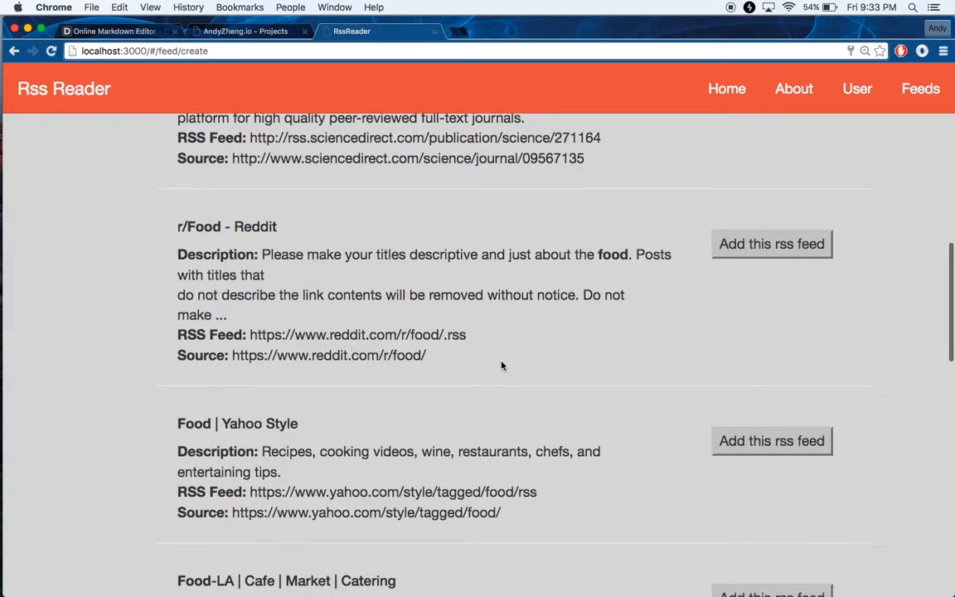
{"action": "scroll", "scroll_direction": "down", "scroll_amount": 3}
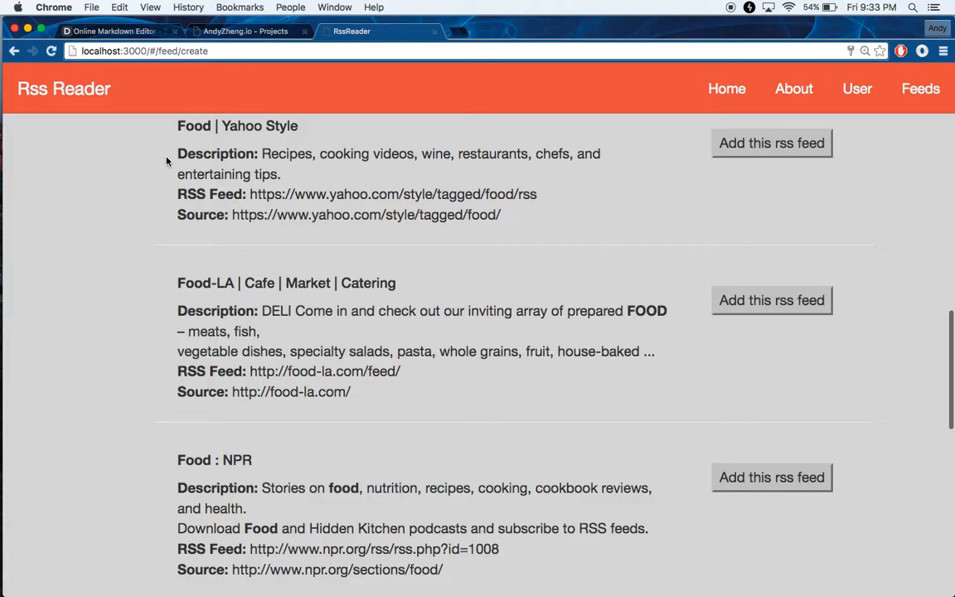
{"action": "scroll", "scroll_direction": "down", "scroll_amount": 3}
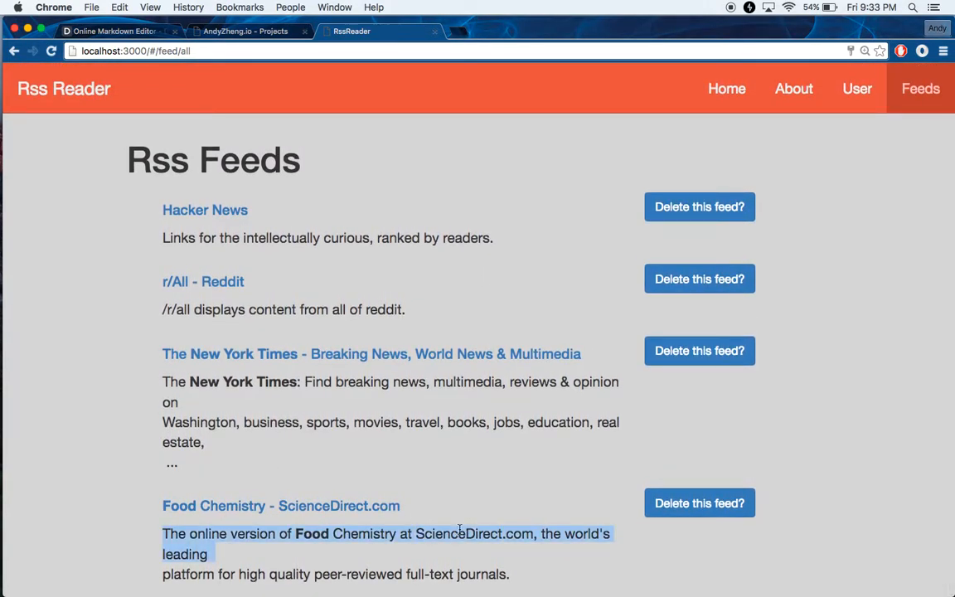
{"action": "left_click", "coordinate": [280, 505]}
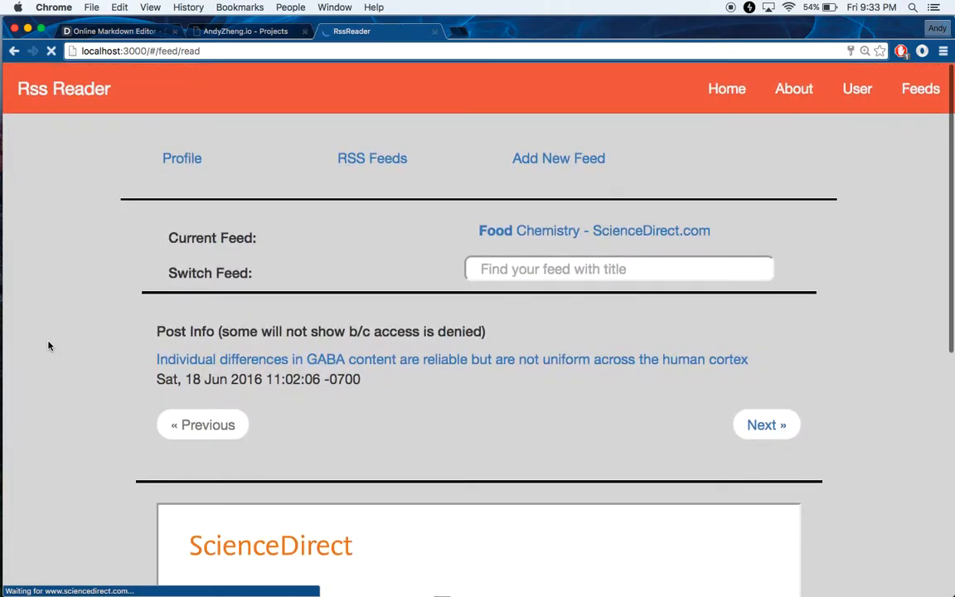
- Read through the embedded Food Chemistry article on the current post
{"action": "scroll", "scroll_direction": "down", "scroll_amount": 3}
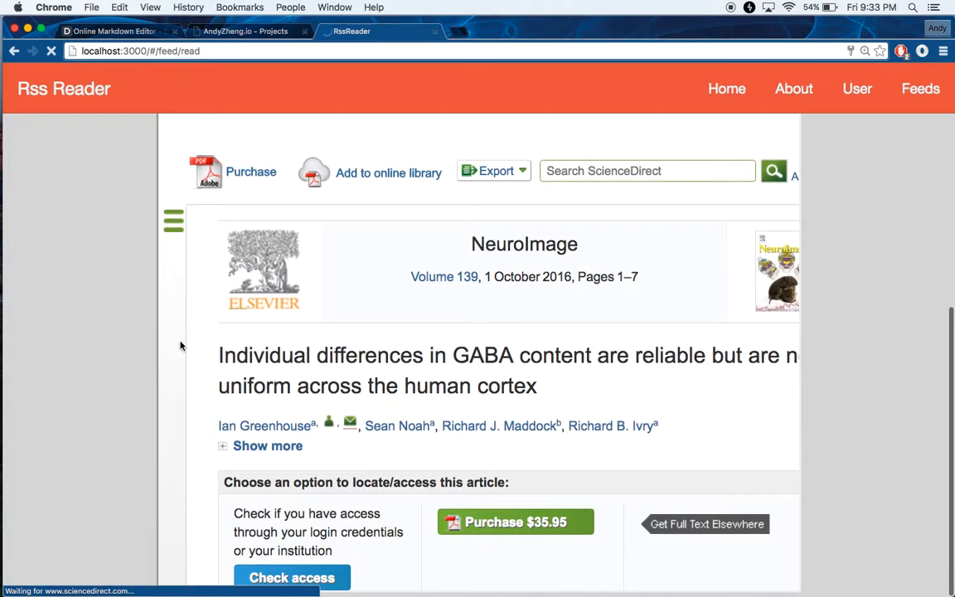
{"action": "scroll", "scroll_direction": "down", "scroll_amount": 3}
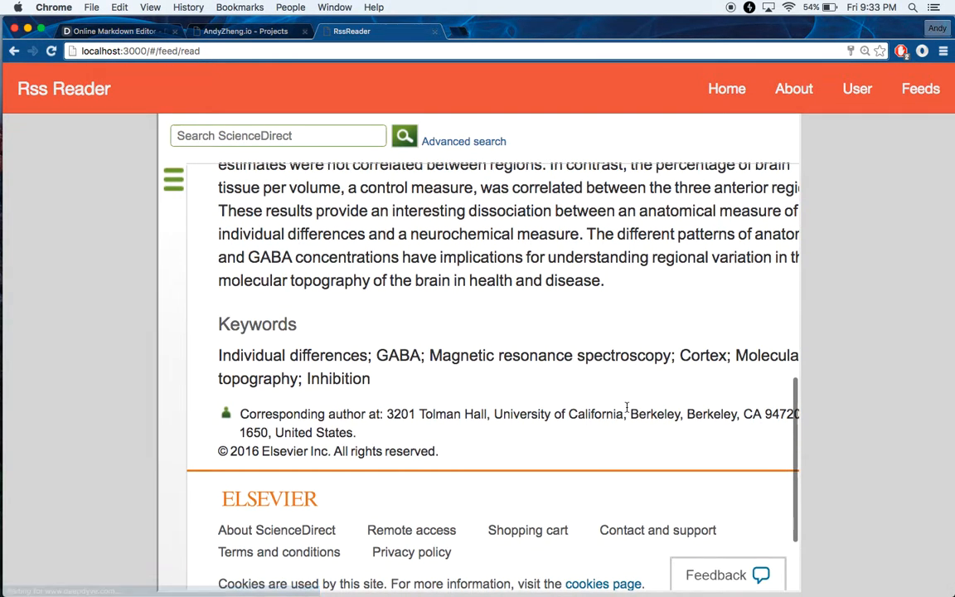
{"action": "scroll", "scroll_direction": "up", "scroll_amount": 3}
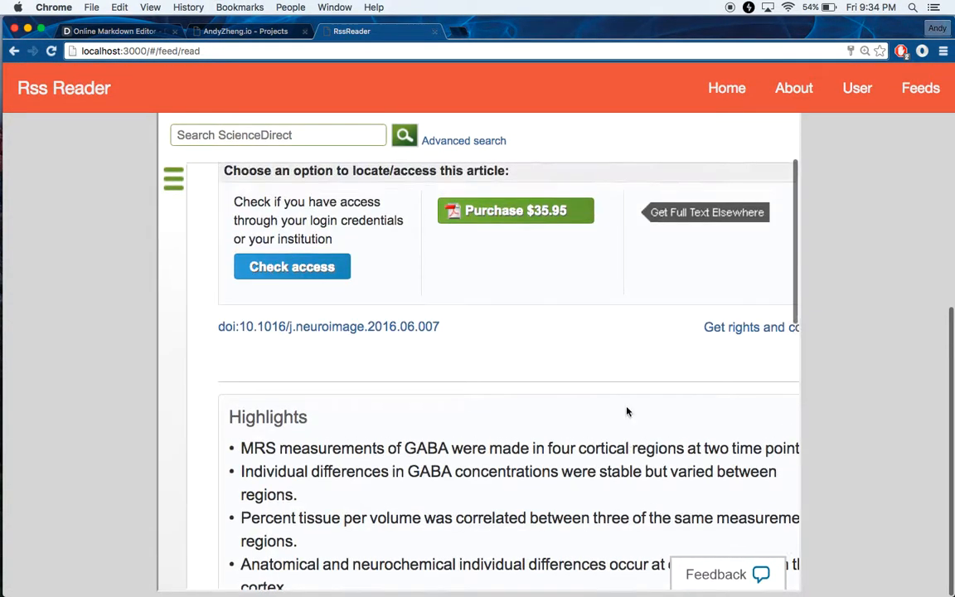
{"action": "scroll", "scroll_direction": "up", "scroll_amount": 3}
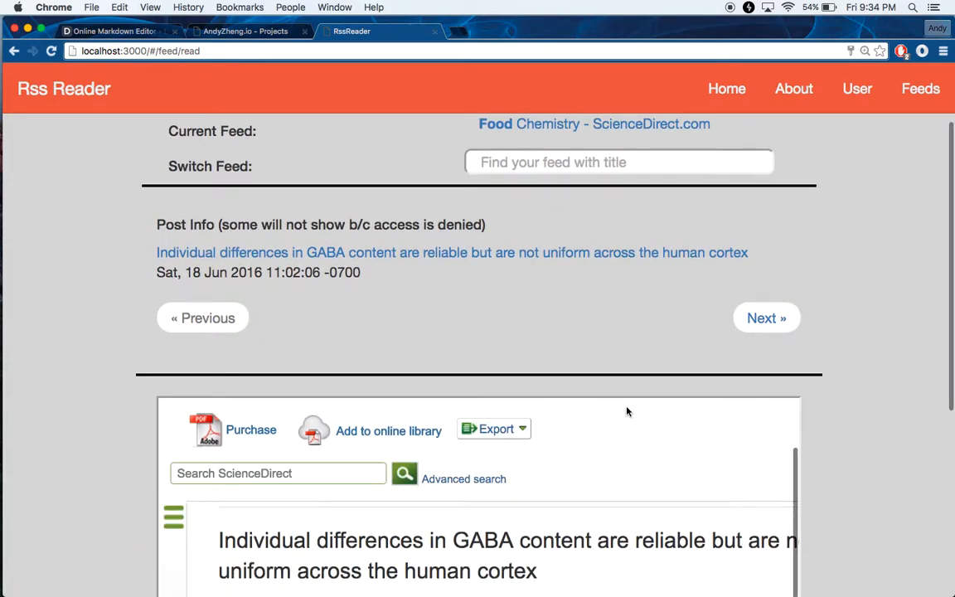
{"action": "scroll", "scroll_direction": "down", "scroll_amount": 3}
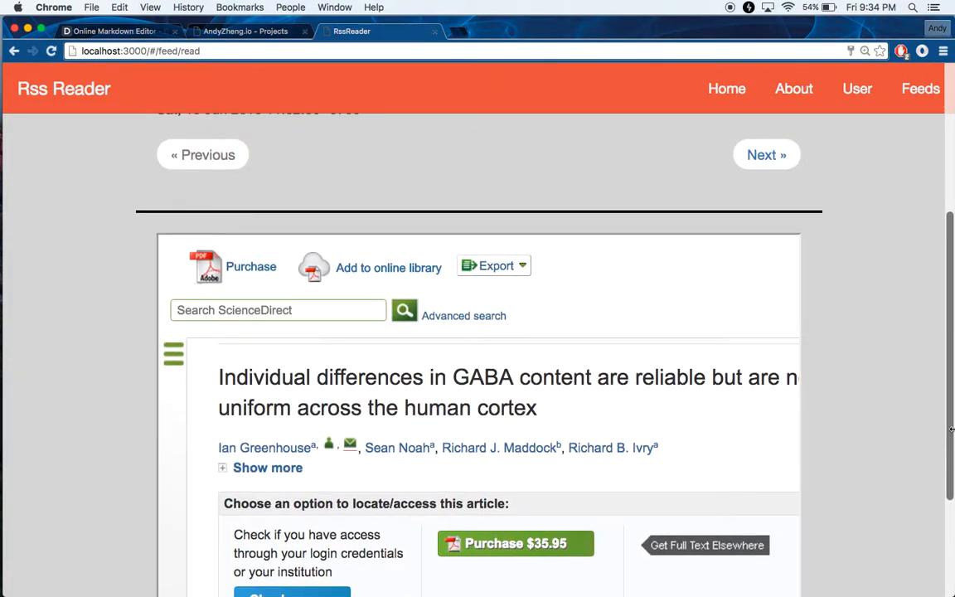
{"action": "scroll", "scroll_direction": "up", "scroll_amount": 3}
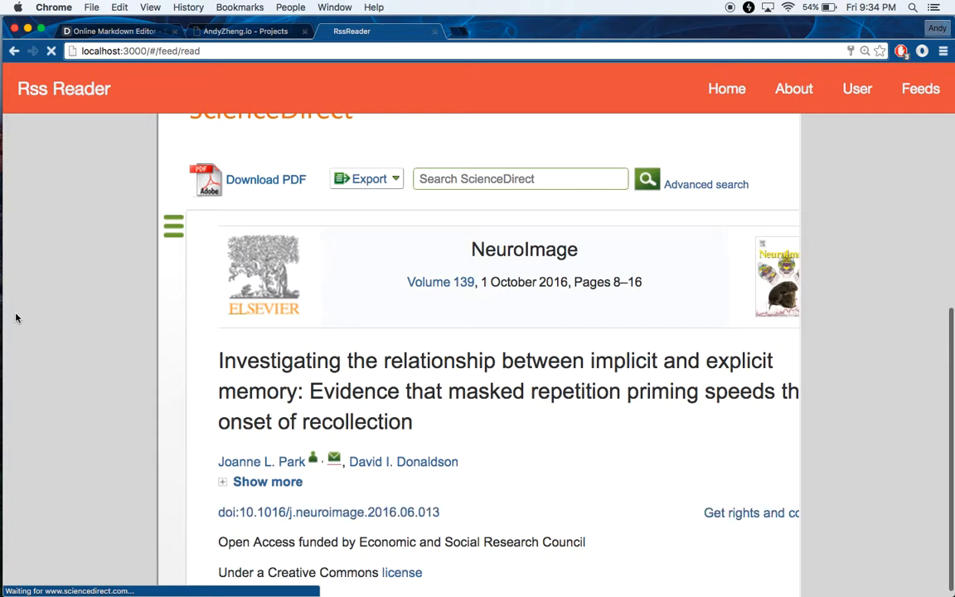
{"action": "scroll", "scroll_direction": "up", "scroll_amount": 3}
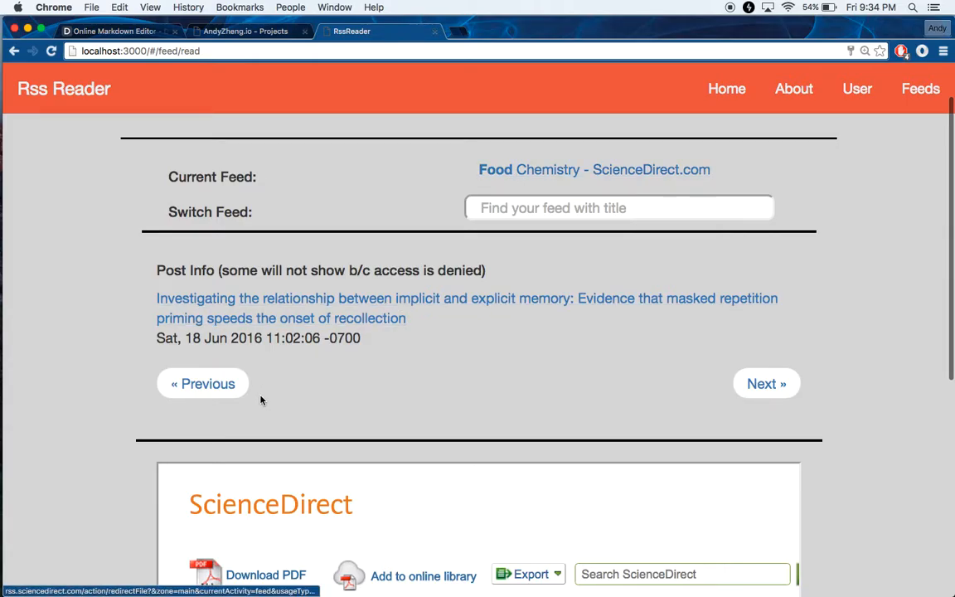
{"action": "mouse_move", "coordinate": [141, 308]}
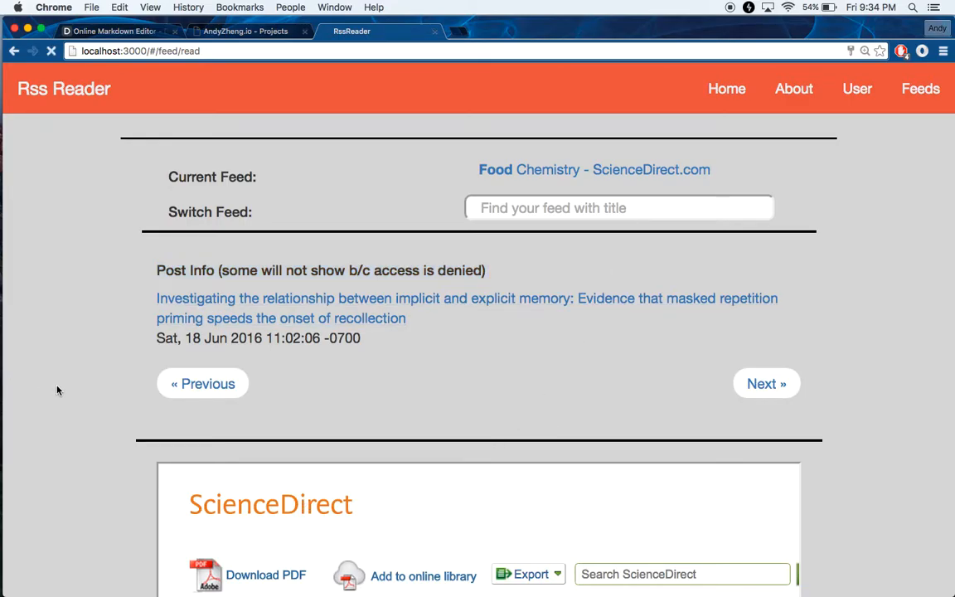
- Advance to the implicit and explicit memory post, dismiss the ScienceDirect access prompt and read its abstract
{"action": "scroll", "scroll_direction": "down", "scroll_amount": 3}
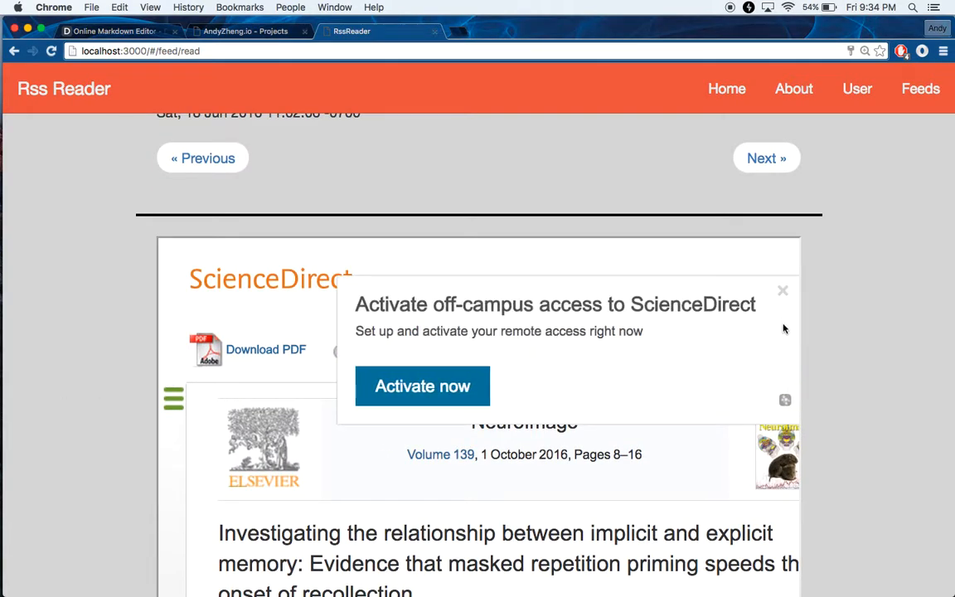
{"action": "left_click", "coordinate": [782, 290]}
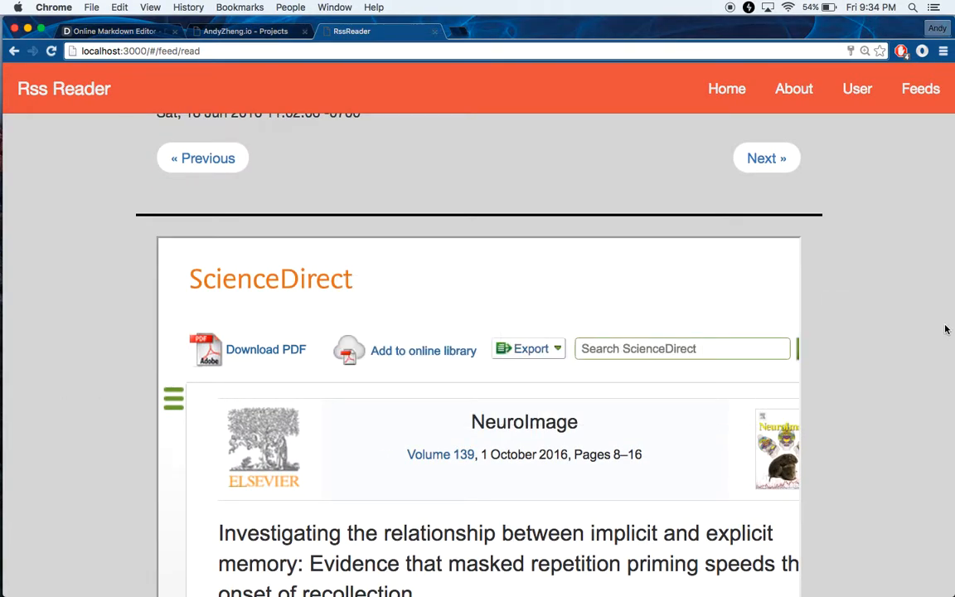
{"action": "scroll", "scroll_direction": "up", "scroll_amount": 3}
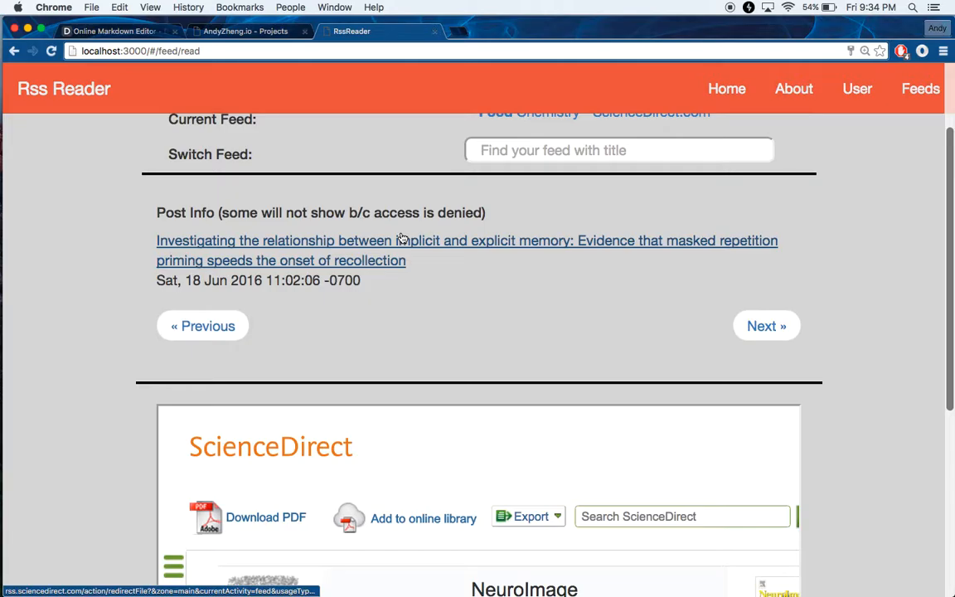
{"action": "mouse_move", "coordinate": [392, 274]}
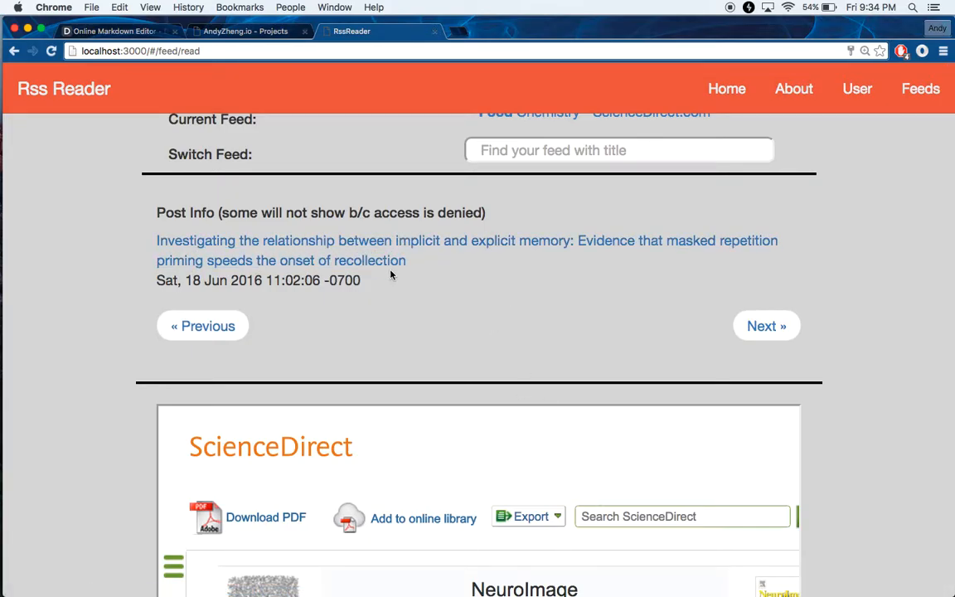
{"action": "mouse_move", "coordinate": [307, 244]}
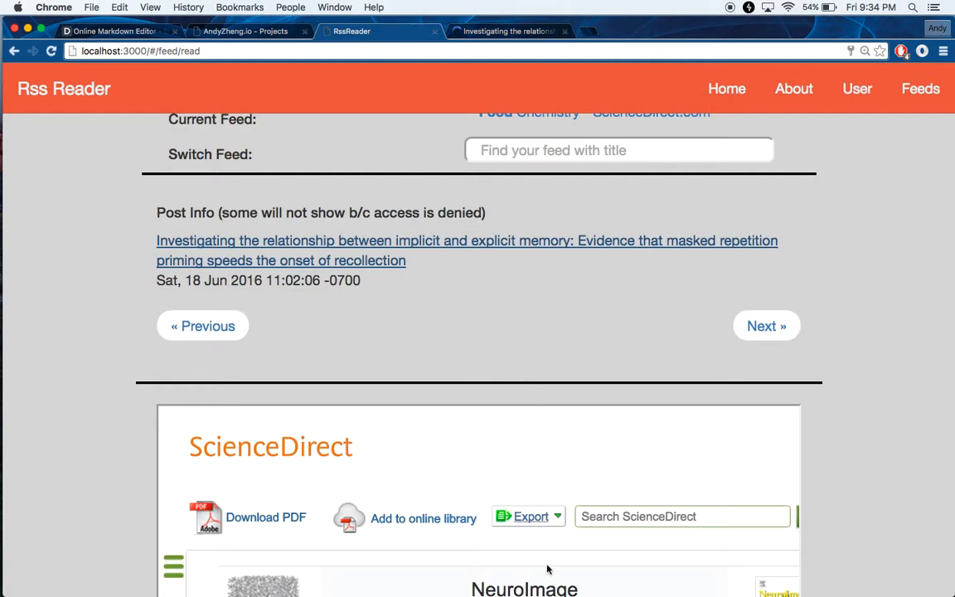
{"action": "scroll", "scroll_direction": "down", "scroll_amount": 3}
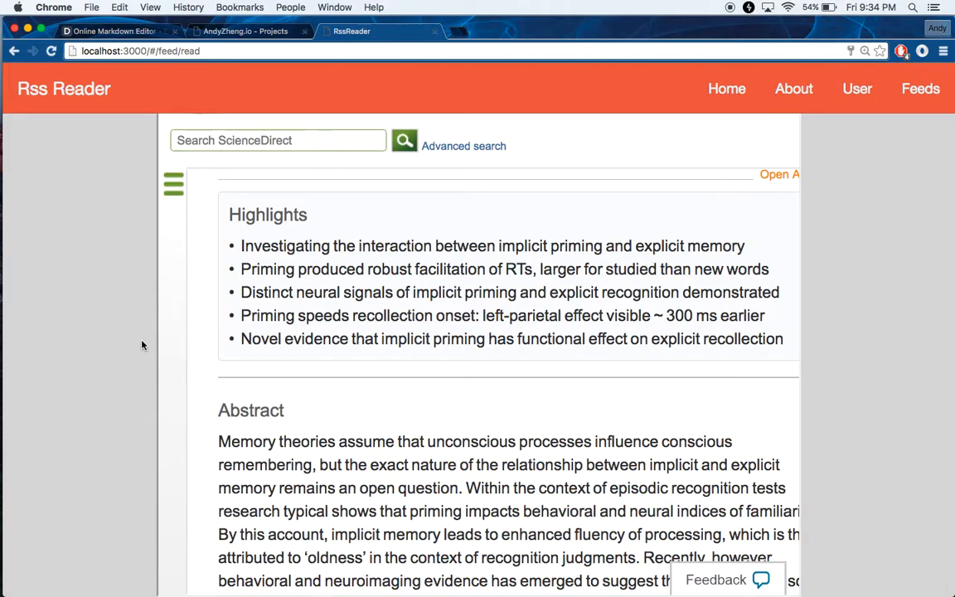
{"action": "scroll", "scroll_direction": "up", "scroll_amount": 3}
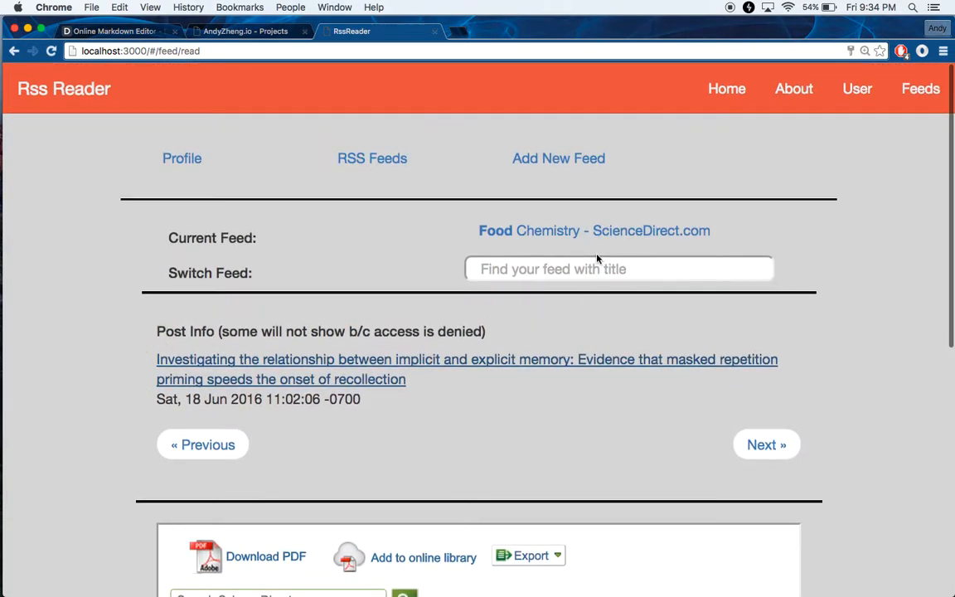
- Switch the current feed to r/All - Reddit via the Switch Feed search and step to a later post
{"action": "left_click", "coordinate": [619, 268]}
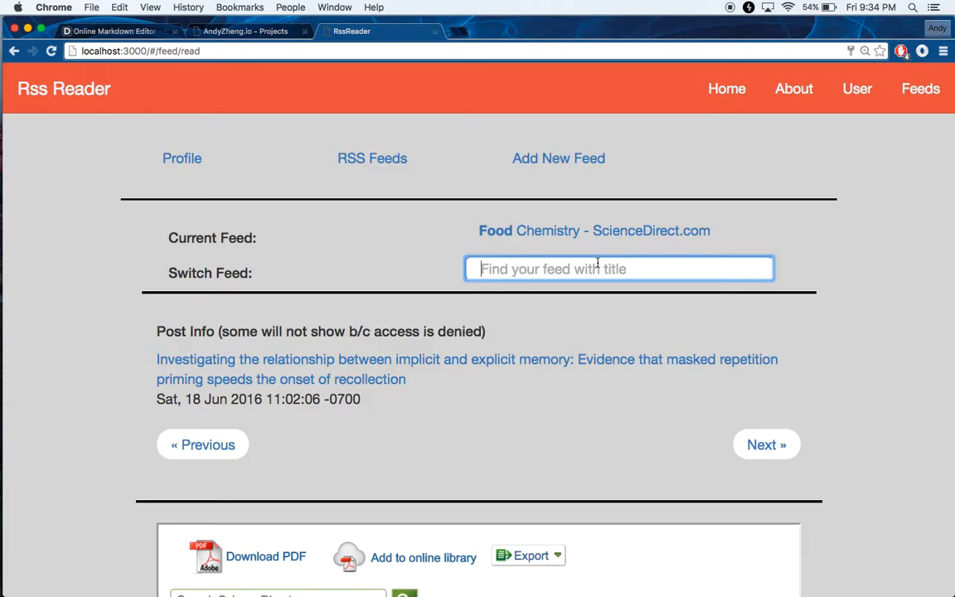
{"action": "type", "text": "re"}
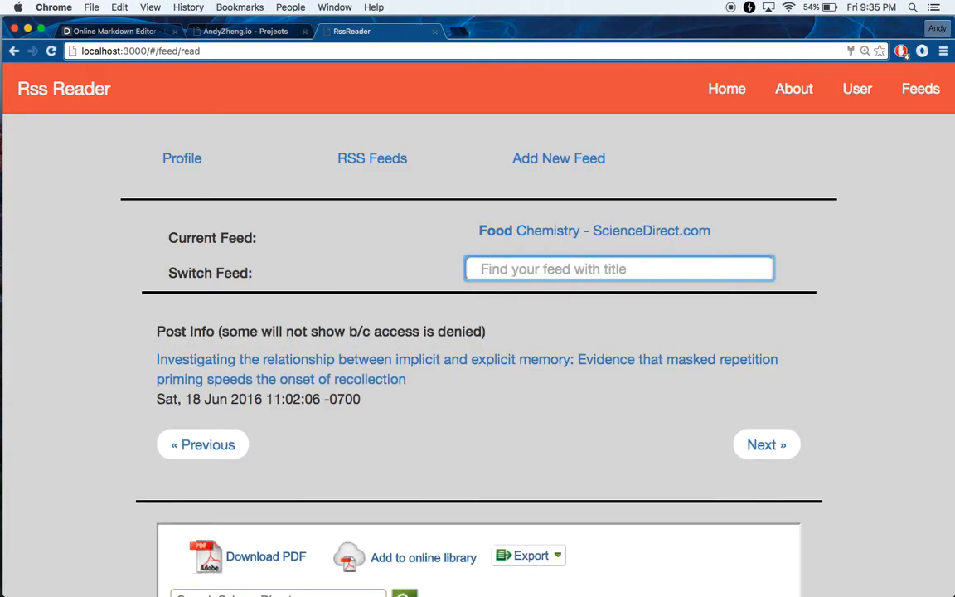
{"action": "type", "text": "re"}
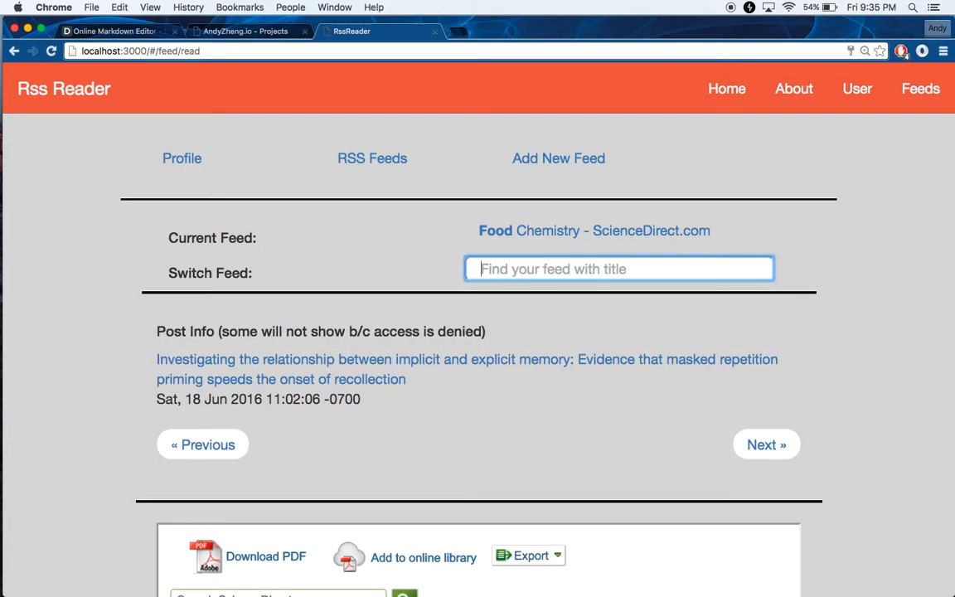
{"action": "type", "text": "re"}
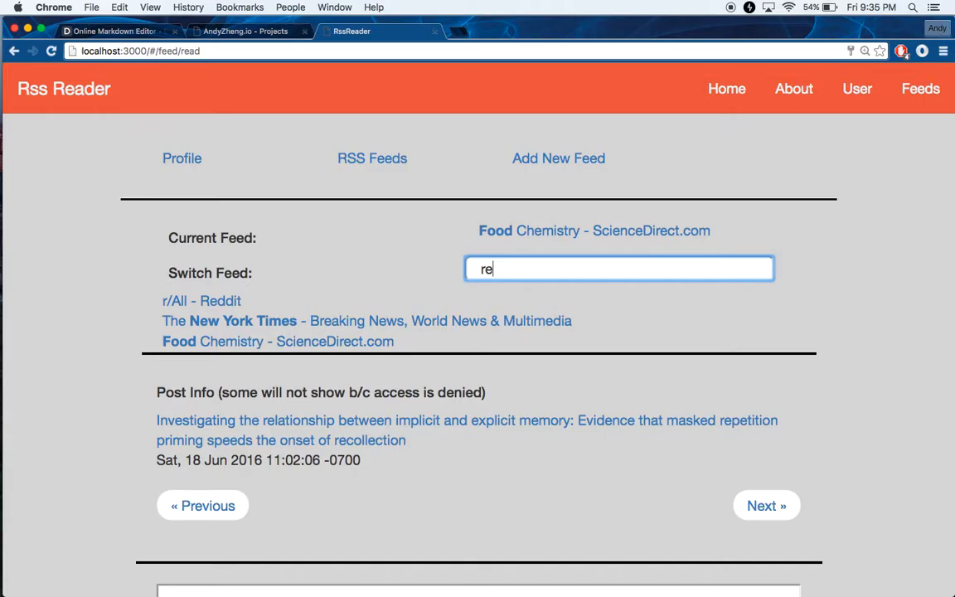
{"action": "mouse_move", "coordinate": [201, 301]}
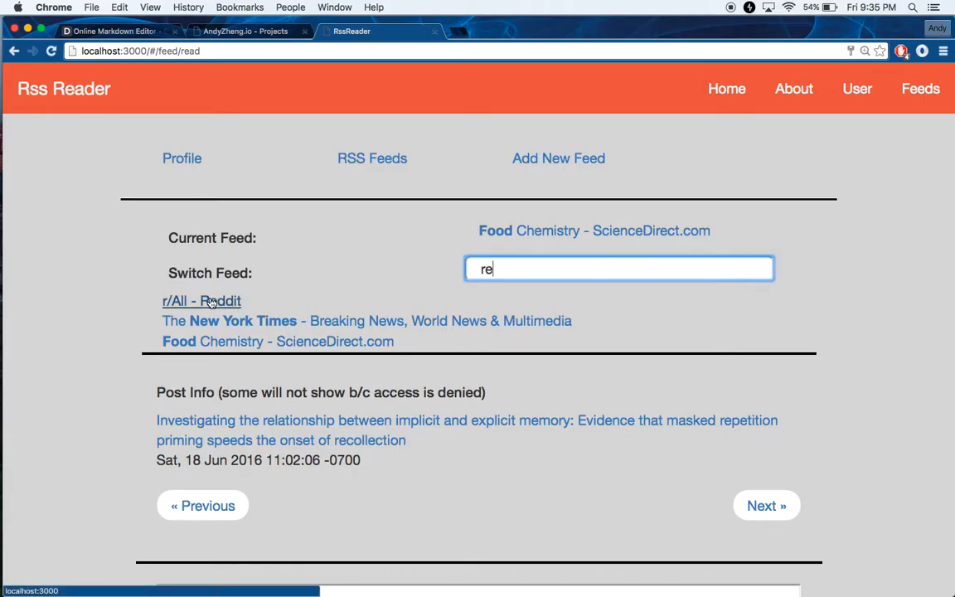
{"action": "left_click", "coordinate": [201, 301]}
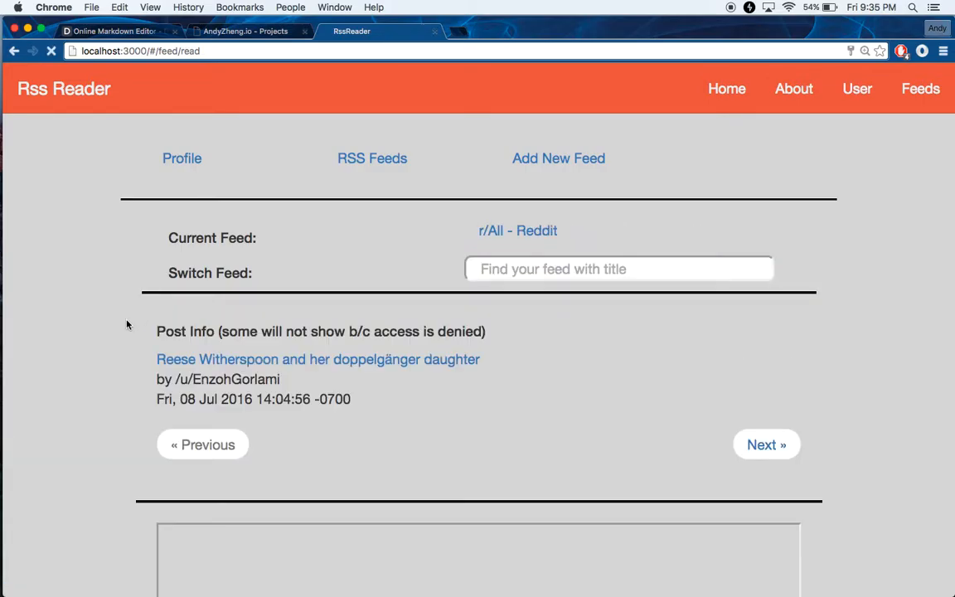
{"action": "scroll", "scroll_direction": "down", "scroll_amount": 3}
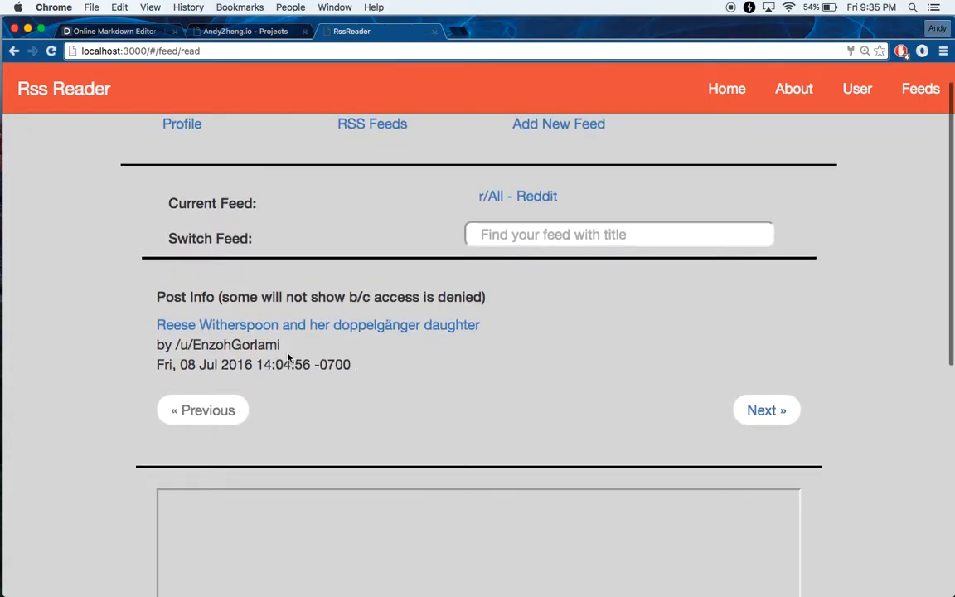
{"action": "scroll", "scroll_direction": "down", "scroll_amount": 3}
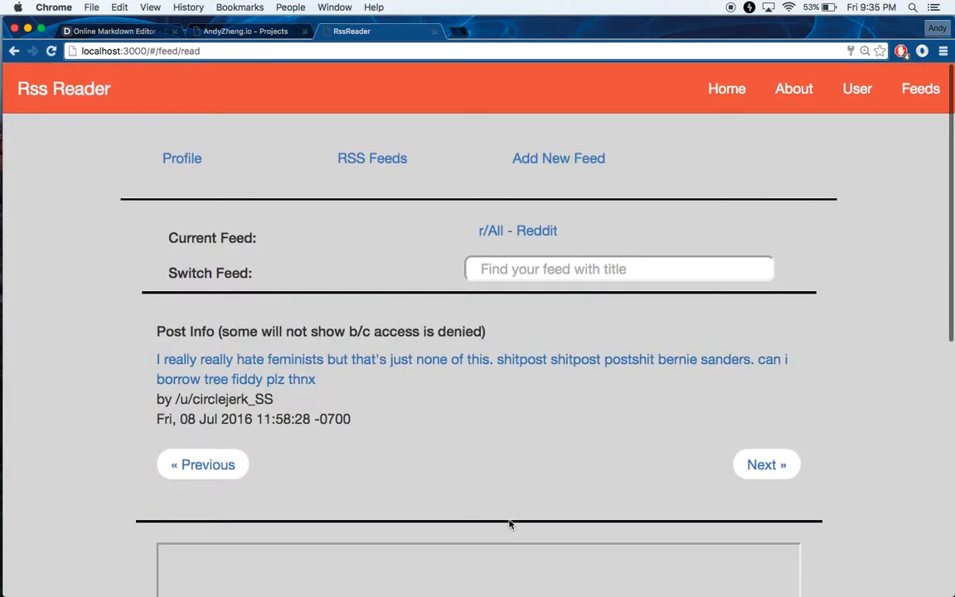
- Switch the current feed to Hacker News via 'hack' and advance to the year-long road trip post
{"action": "left_click", "coordinate": [202, 464]}
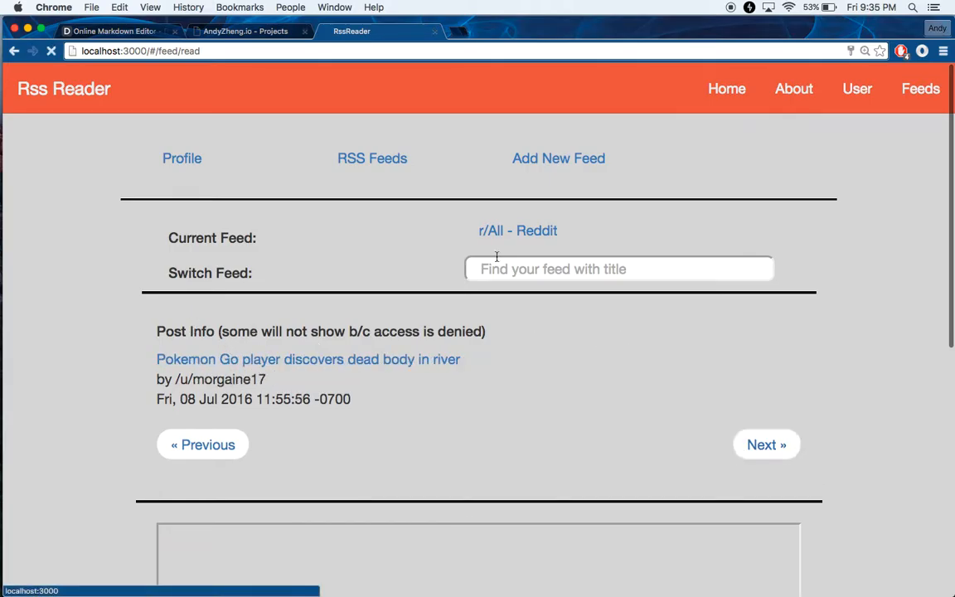
{"action": "type", "text": "hack"}
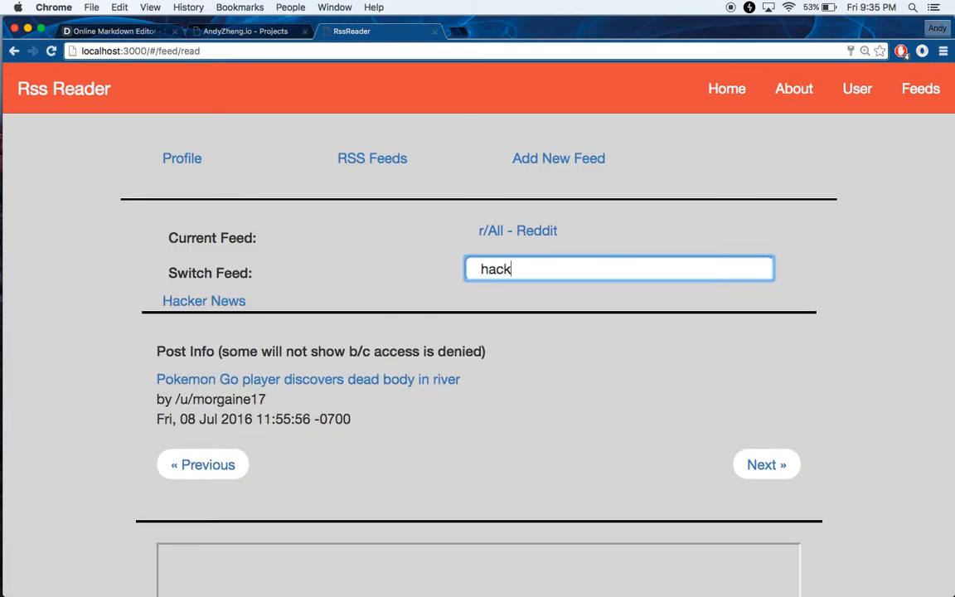
{"action": "left_click", "coordinate": [203, 300]}
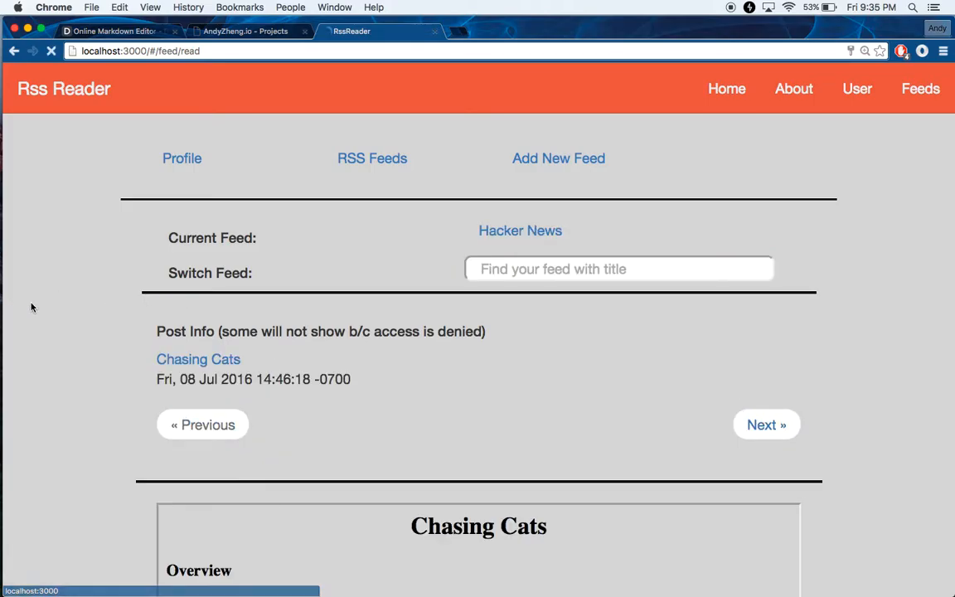
{"action": "scroll", "scroll_direction": "down", "scroll_amount": 3}
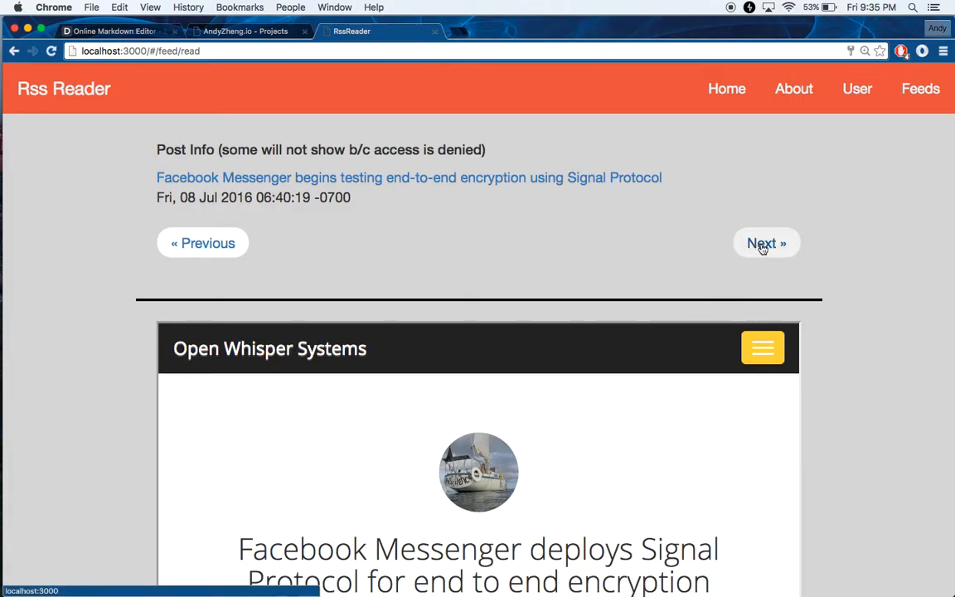
{"action": "left_click", "coordinate": [766, 243]}
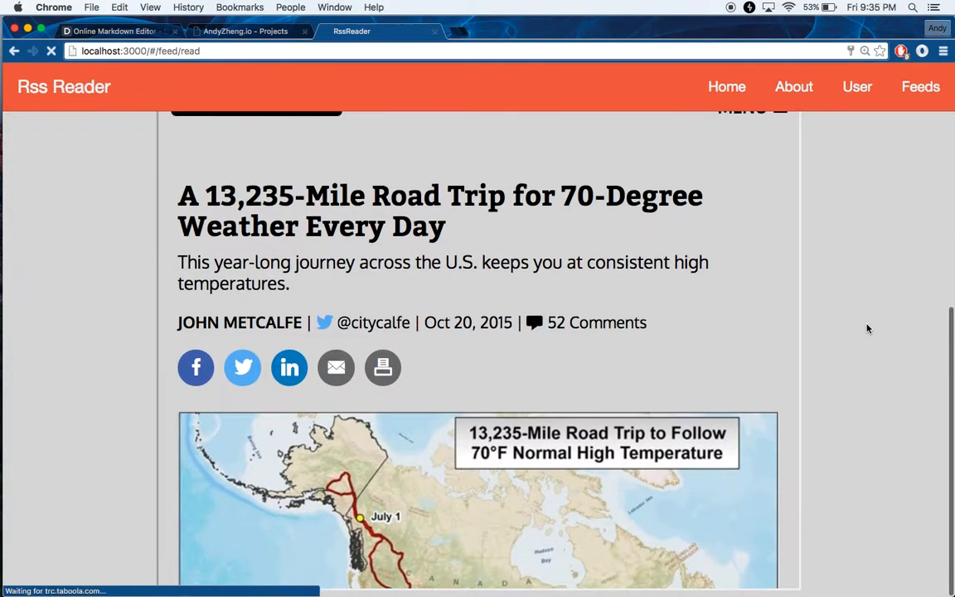
- Visit the Hacker News website from the feed link, then close it and return to the reader
{"action": "scroll", "scroll_direction": "down", "scroll_amount": 3}
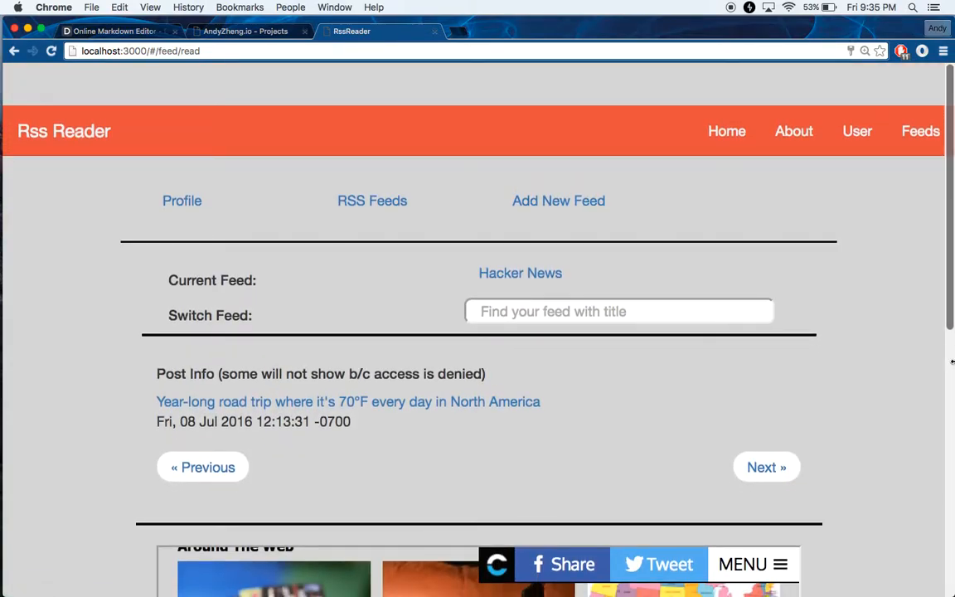
{"action": "scroll", "scroll_direction": "up", "scroll_amount": 3}
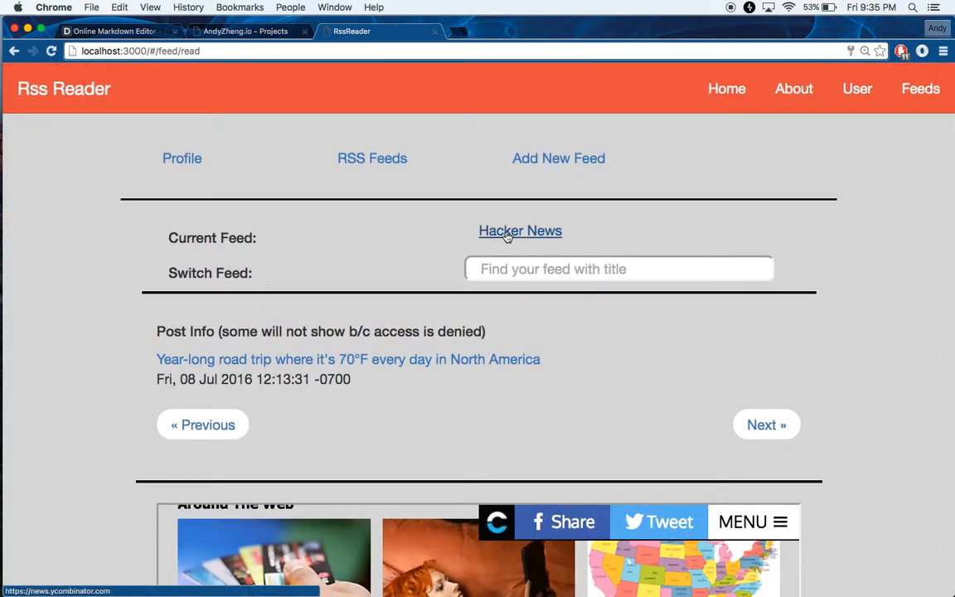
{"action": "left_click", "coordinate": [520, 231]}
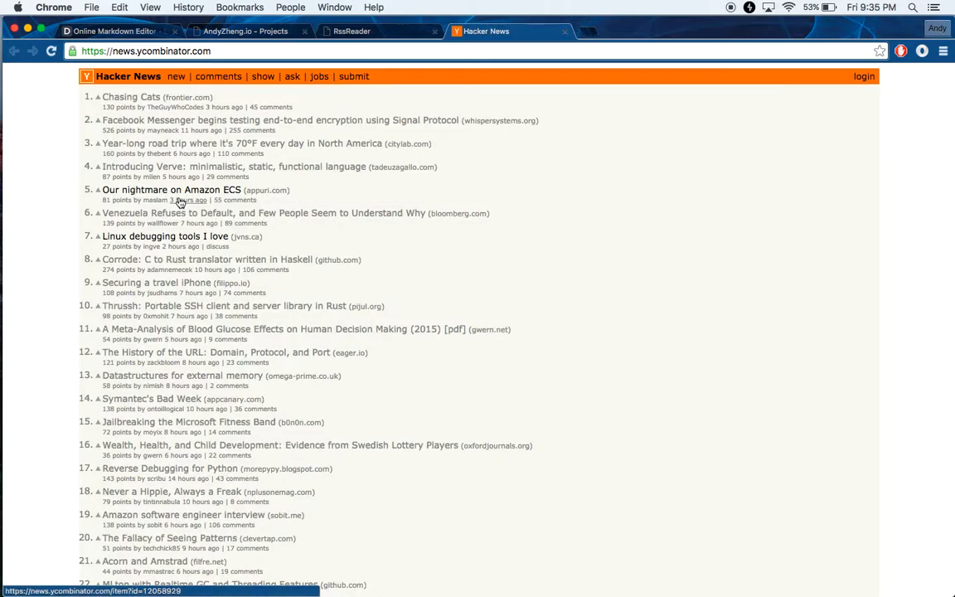
{"action": "left_click", "coordinate": [378, 31]}
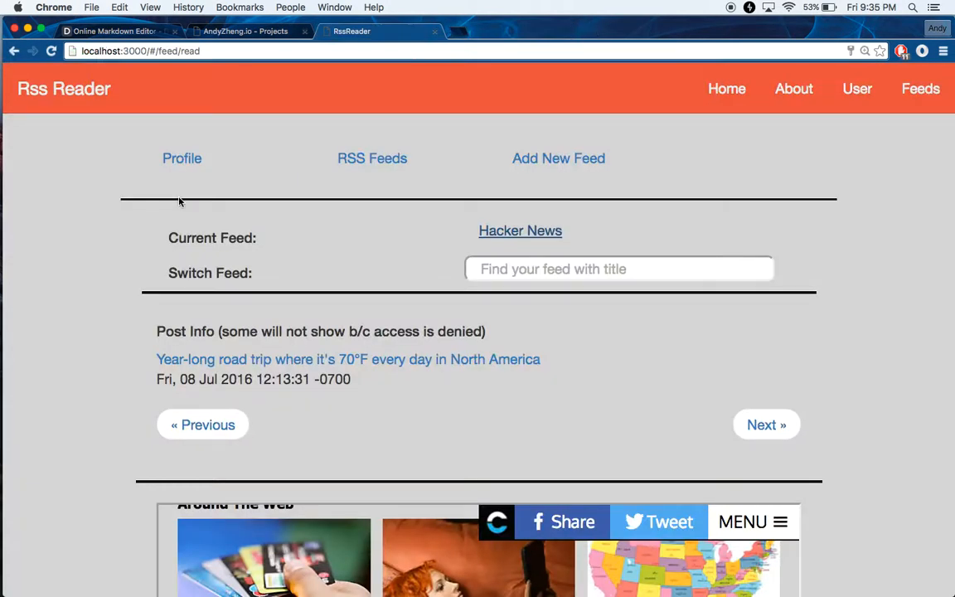
- Delete the Food Chemistry - ScienceDirect.com feed with confirmation, then view the profile reporting 3 feeds
{"action": "left_click", "coordinate": [373, 158]}
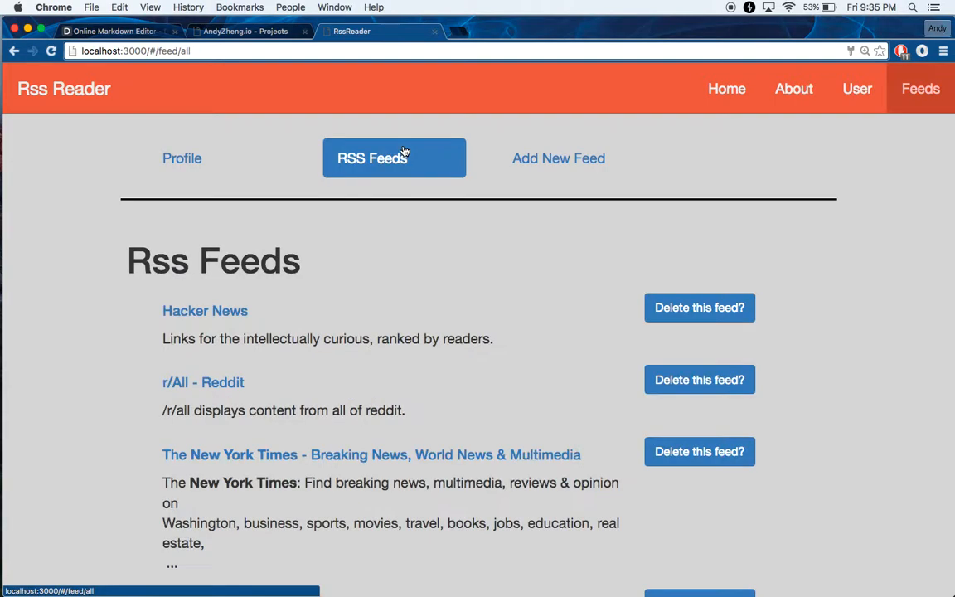
{"action": "scroll", "scroll_direction": "down", "scroll_amount": 3}
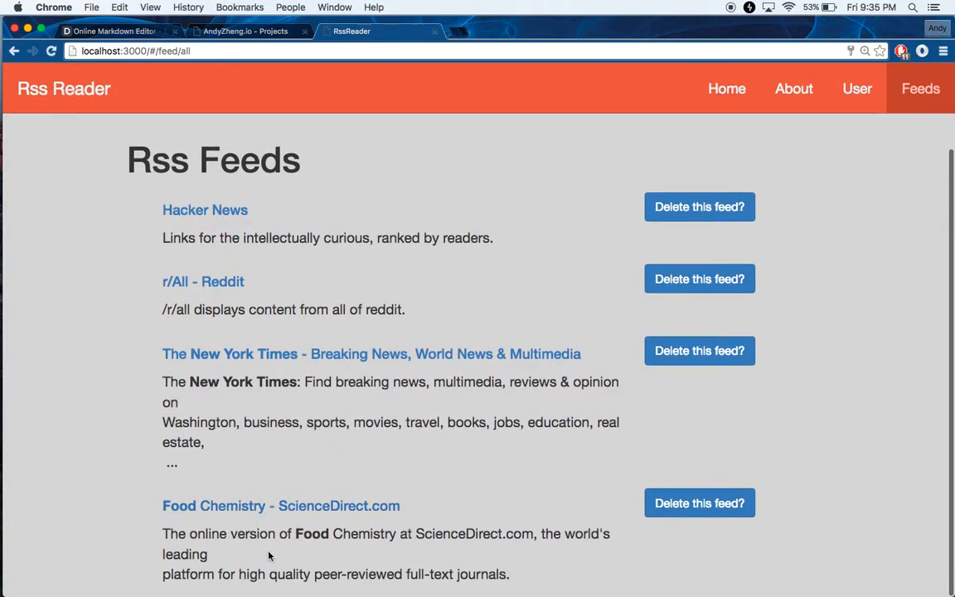
{"action": "mouse_move", "coordinate": [620, 262]}
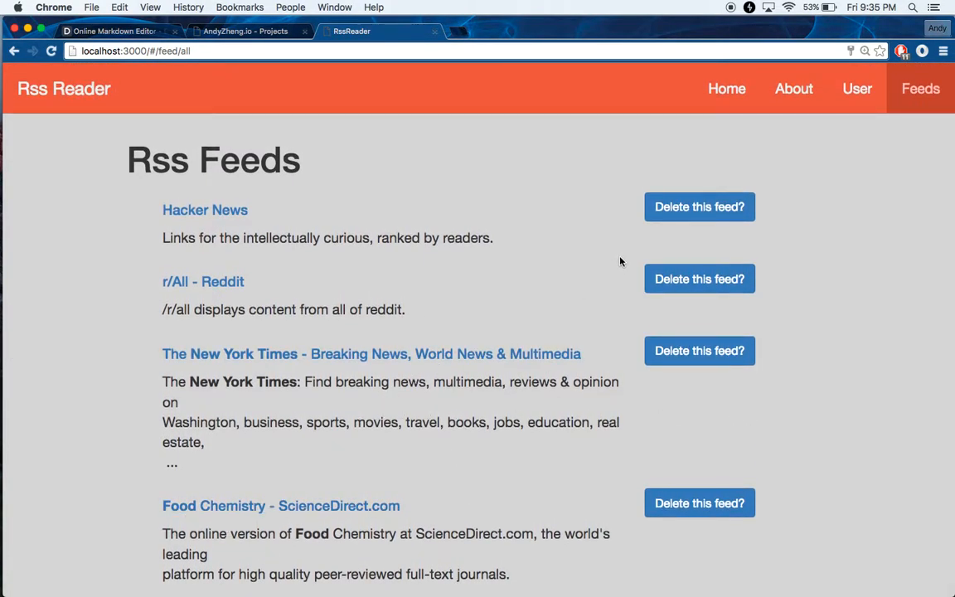
{"action": "left_click", "coordinate": [699, 503]}
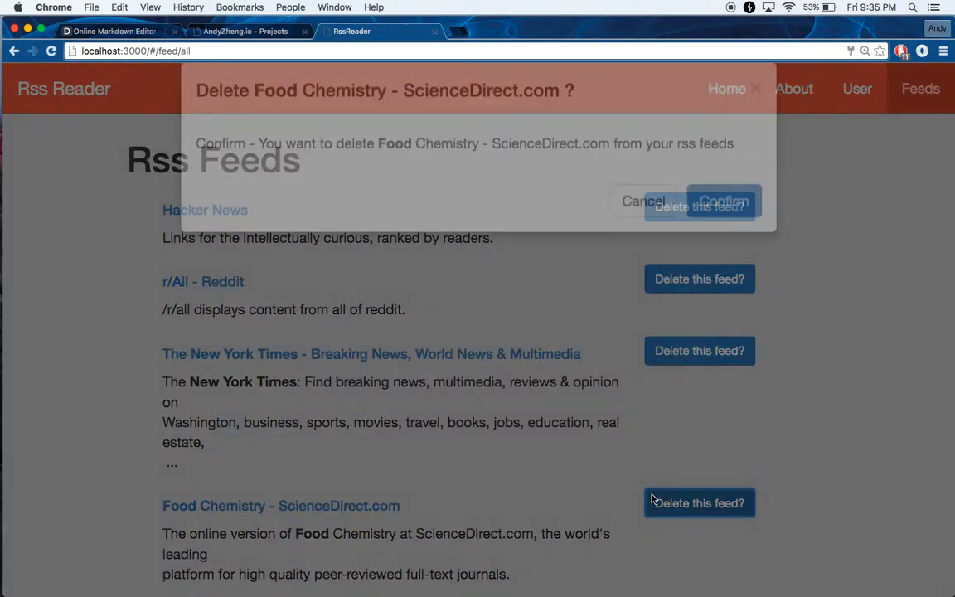
{"action": "left_click", "coordinate": [722, 201]}
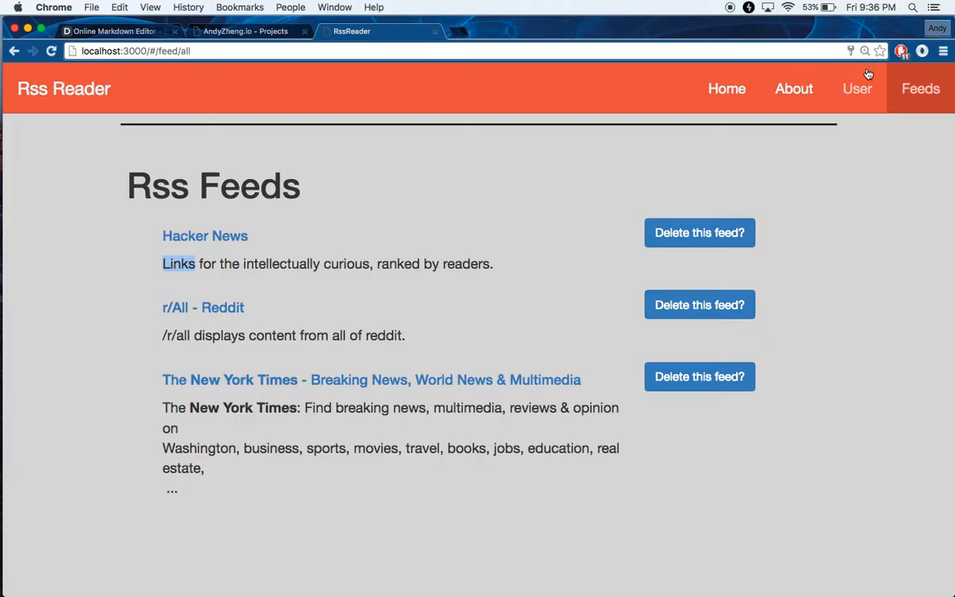
{"action": "left_click", "coordinate": [857, 89]}
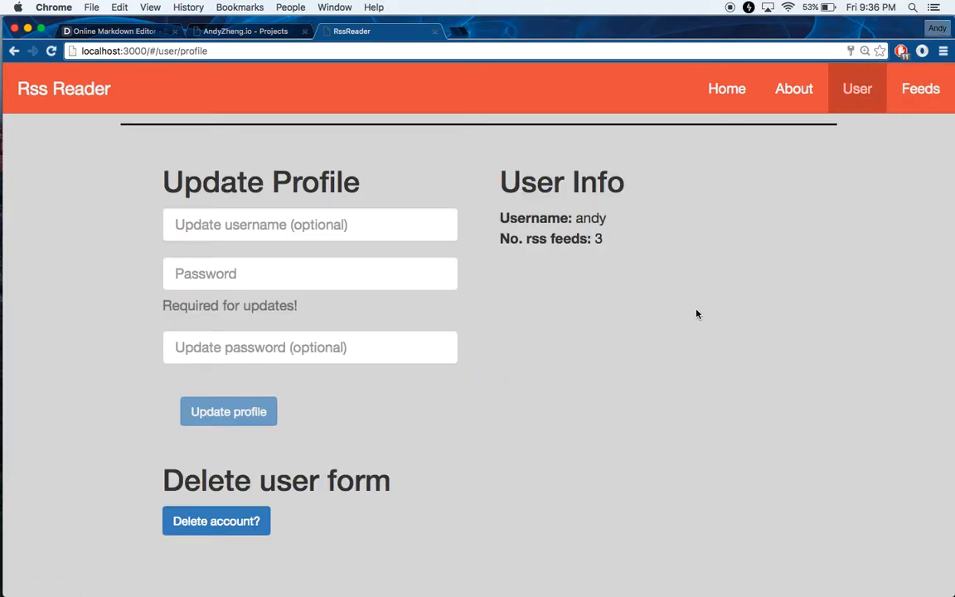
- Browse the About and Home pages, then review the feed list of Hacker News, r/All - Reddit and The New York Times
{"action": "left_click", "coordinate": [793, 89]}
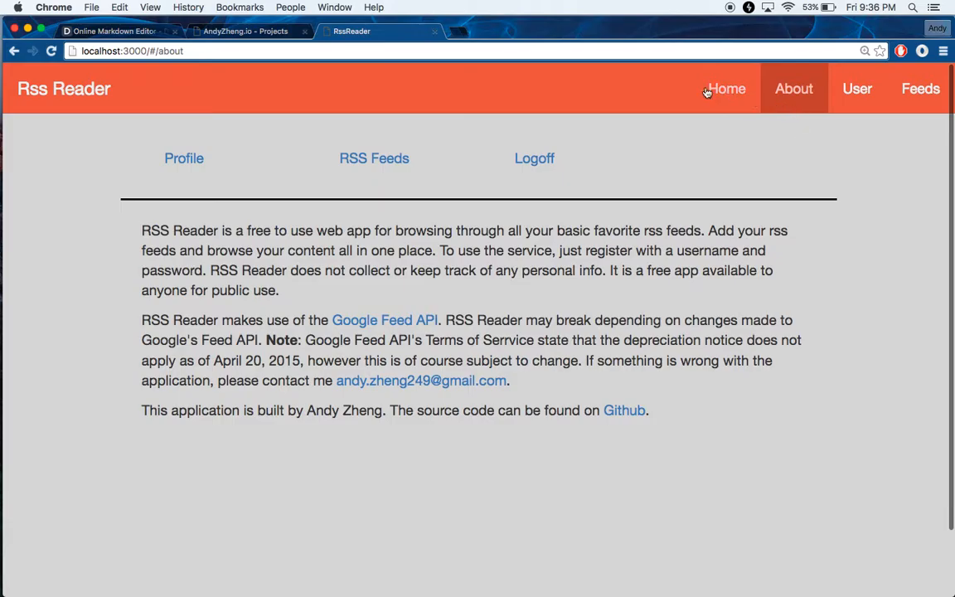
{"action": "left_click", "coordinate": [726, 89]}
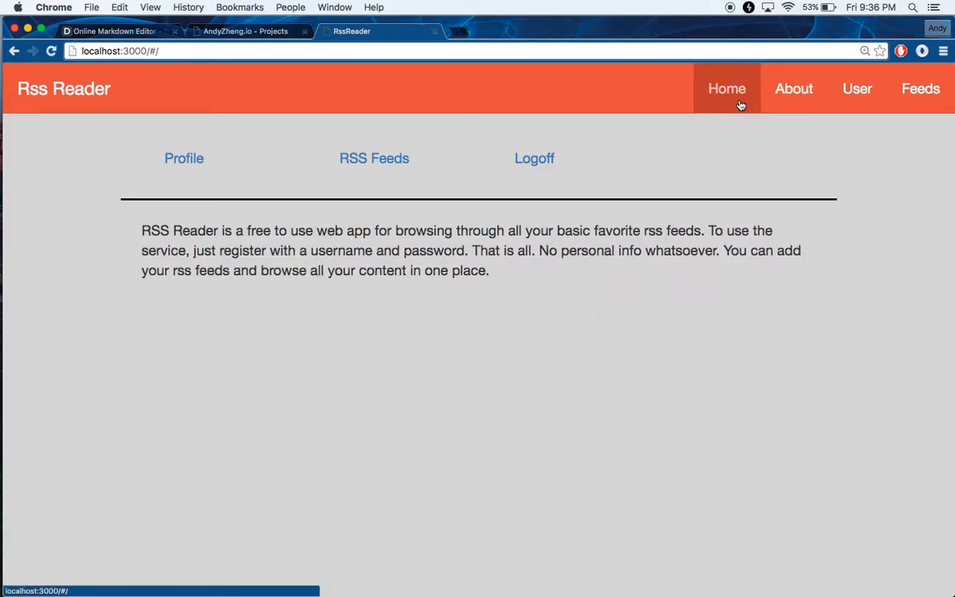
{"action": "left_click", "coordinate": [793, 88]}
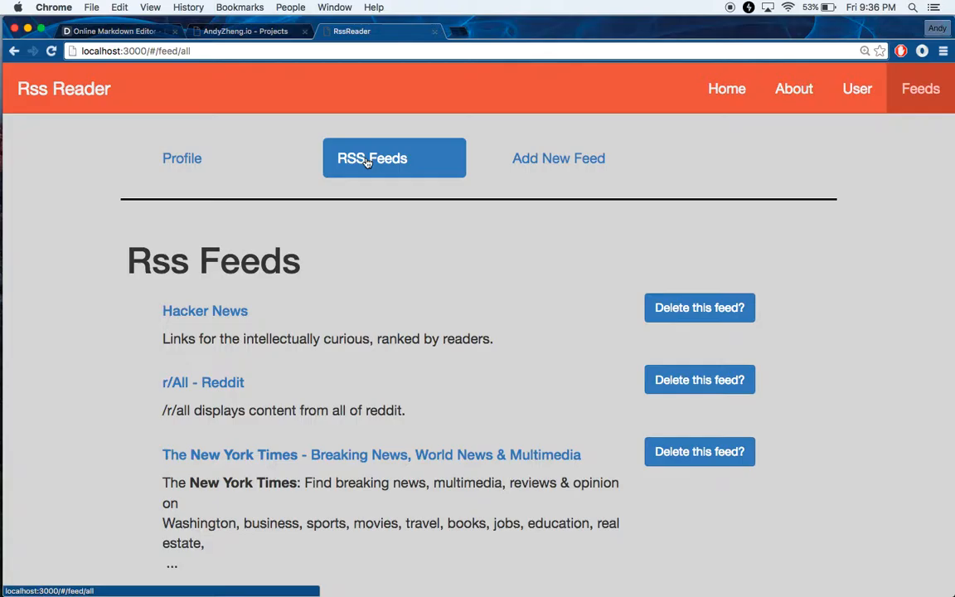
{"action": "scroll", "scroll_direction": "up", "scroll_amount": 3}
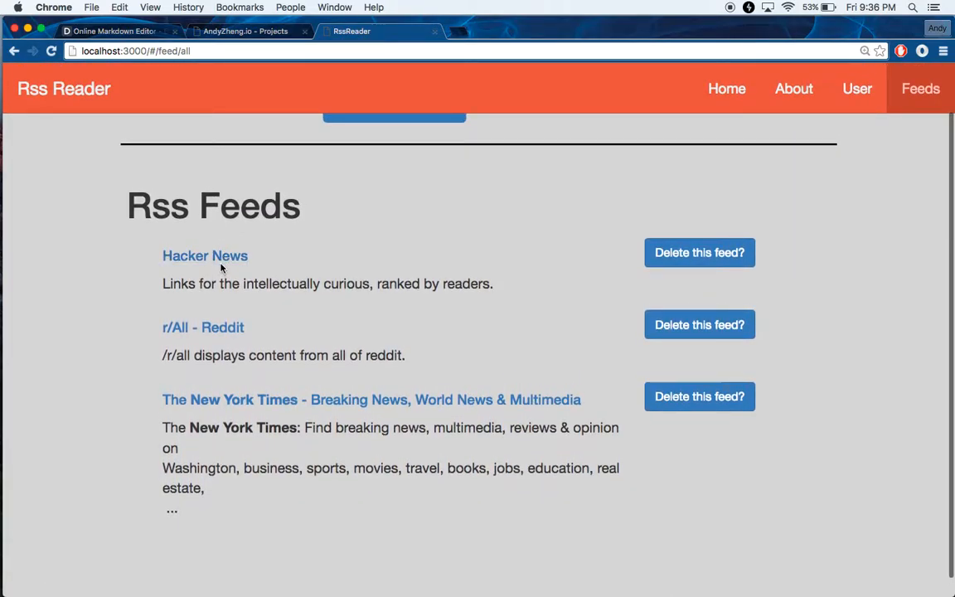
{"action": "scroll", "scroll_direction": "up", "scroll_amount": 3}
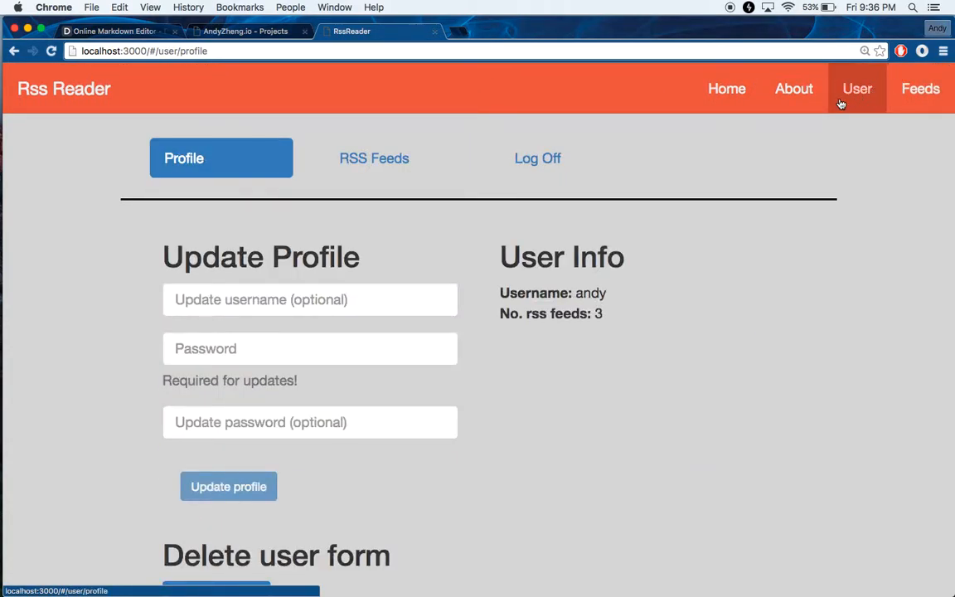
{"action": "mouse_move", "coordinate": [273, 152]}
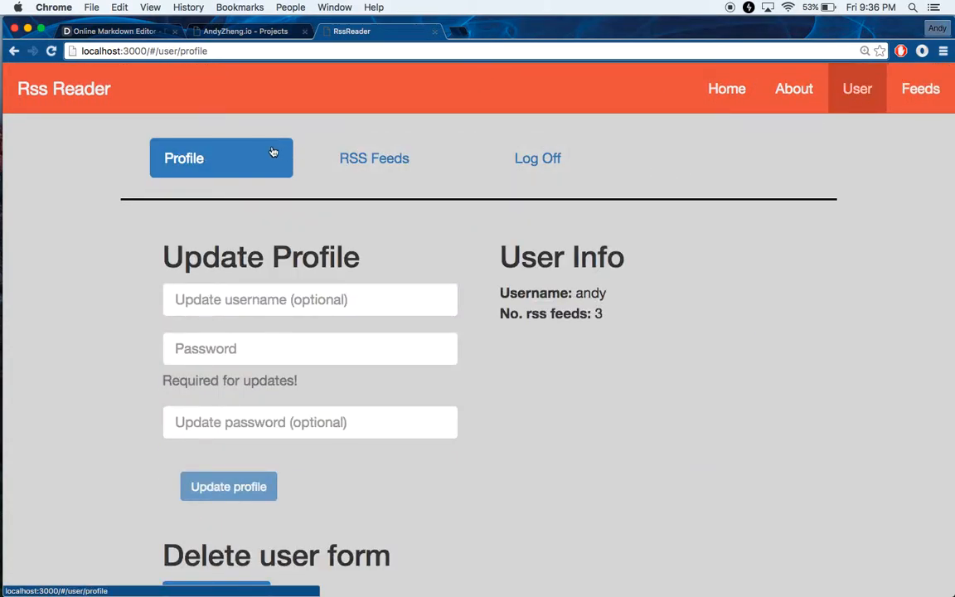
{"action": "mouse_move", "coordinate": [236, 158]}
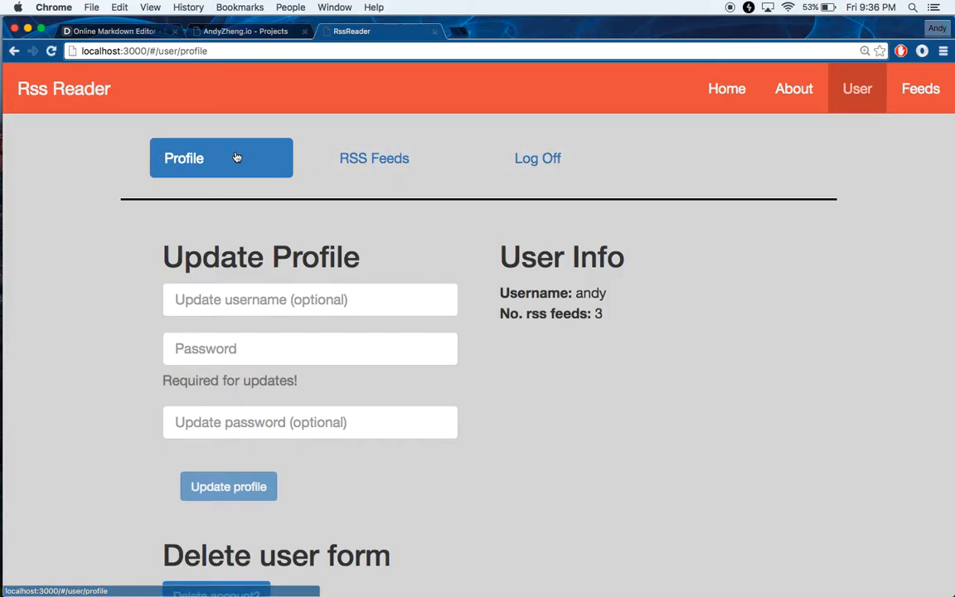
{"action": "mouse_move", "coordinate": [570, 159]}
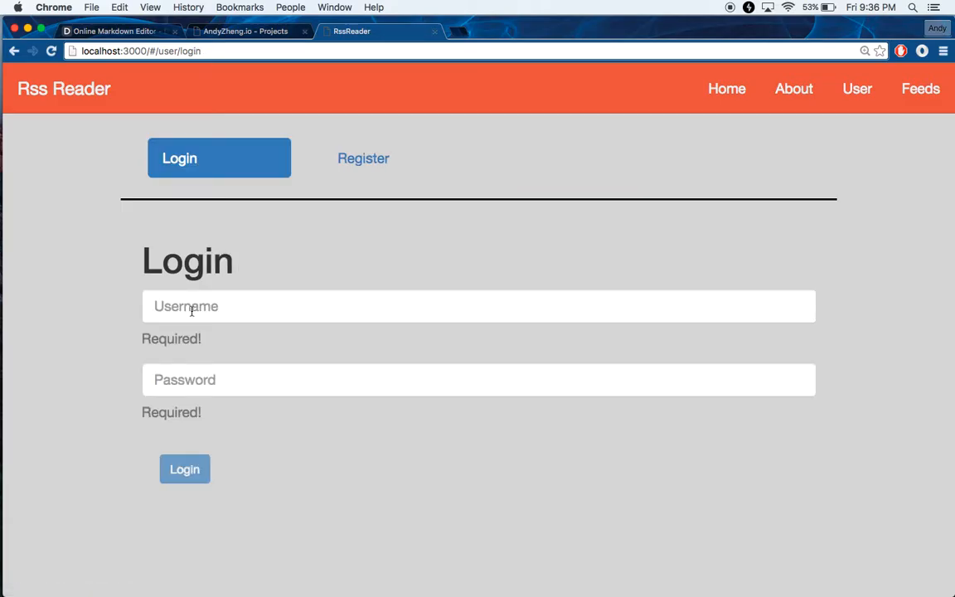
- Attempt login with empty Username and Password fields, triggering the required-field validation
{"action": "scroll", "scroll_direction": "down", "scroll_amount": 3}
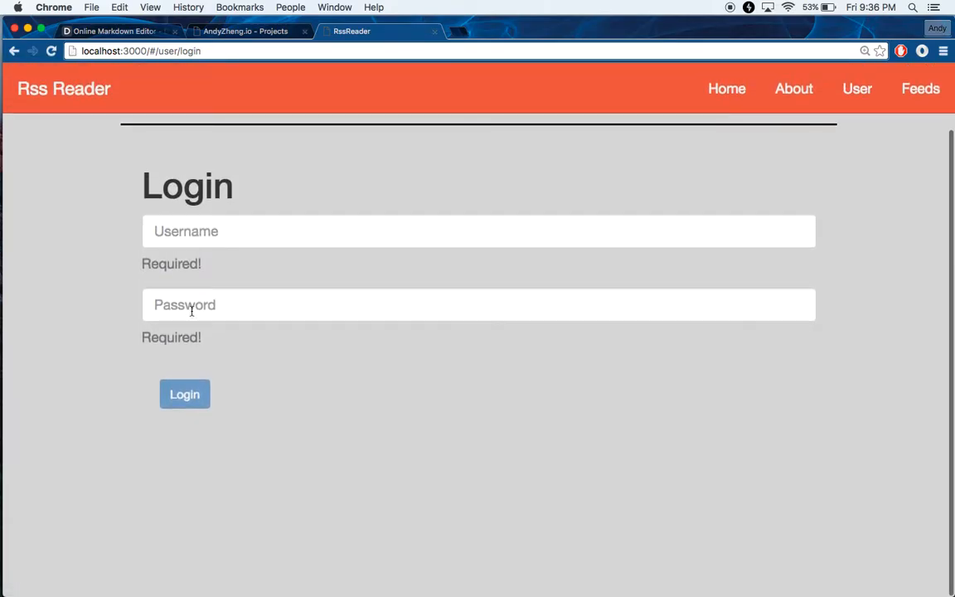
{"action": "left_click", "coordinate": [184, 393]}
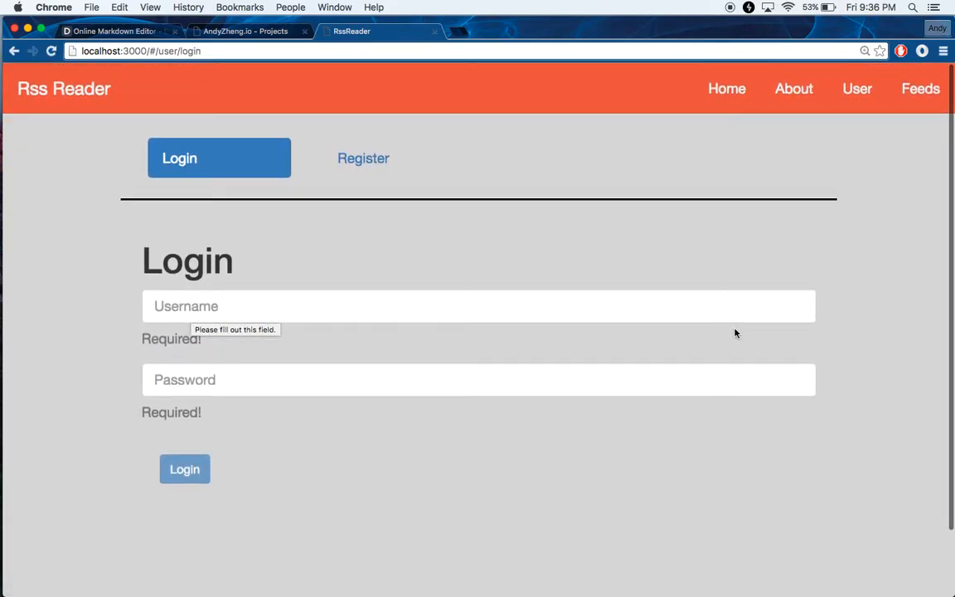
{"action": "mouse_move", "coordinate": [615, 272]}
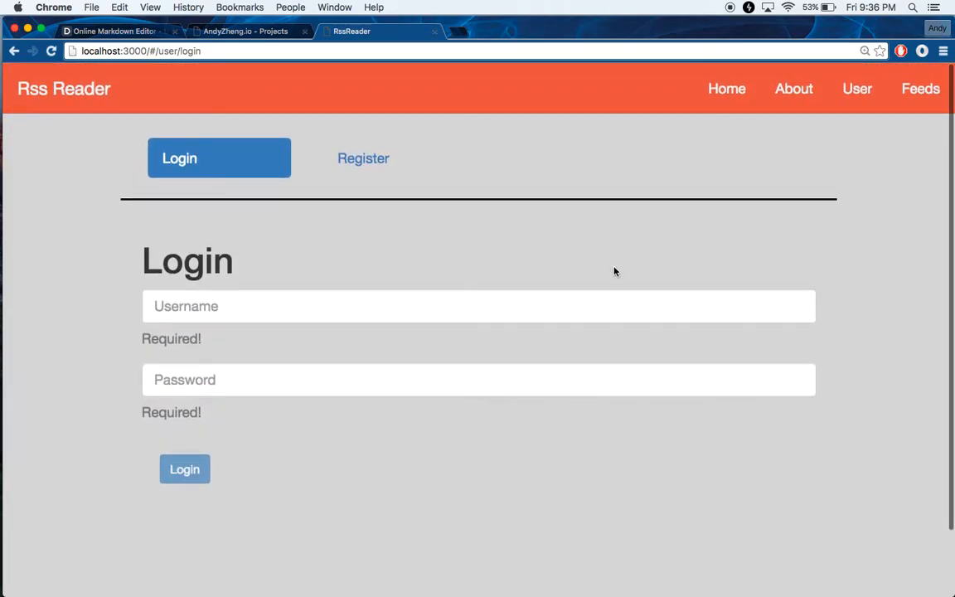